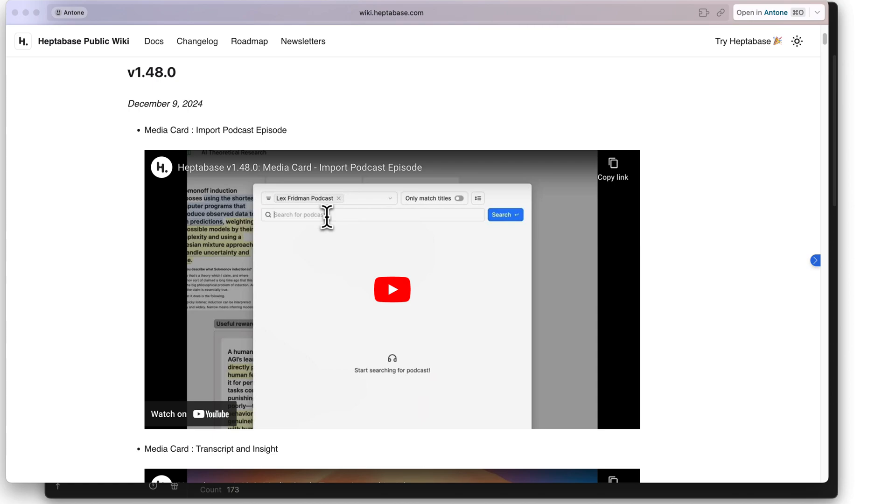
{"action": "mouse_move", "coordinate": [440, 275]}
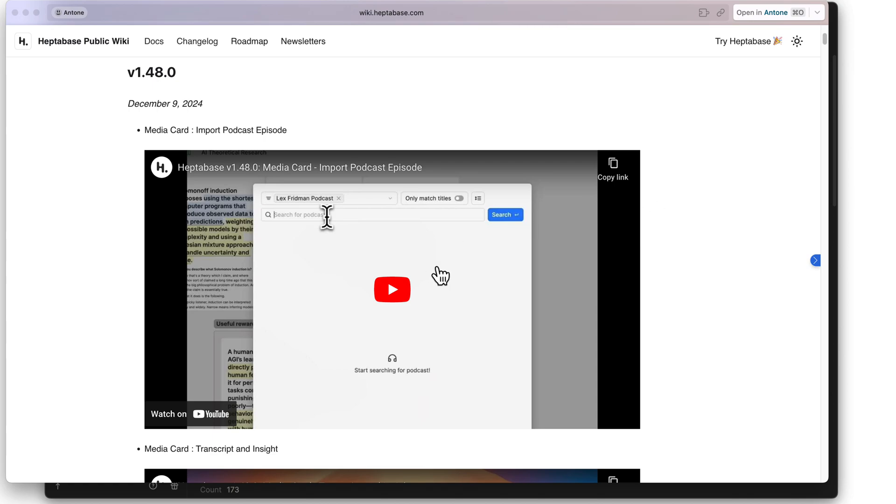
{"action": "mouse_move", "coordinate": [407, 318]}
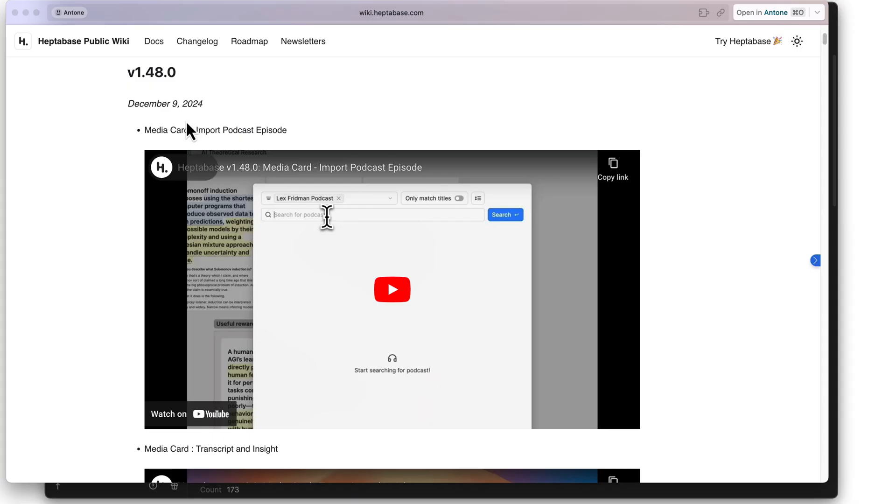
Step: Choose Podcast from the sidebar's New card menu to start an episode import
{"action": "scroll", "scroll_direction": "down", "scroll_amount": 3}
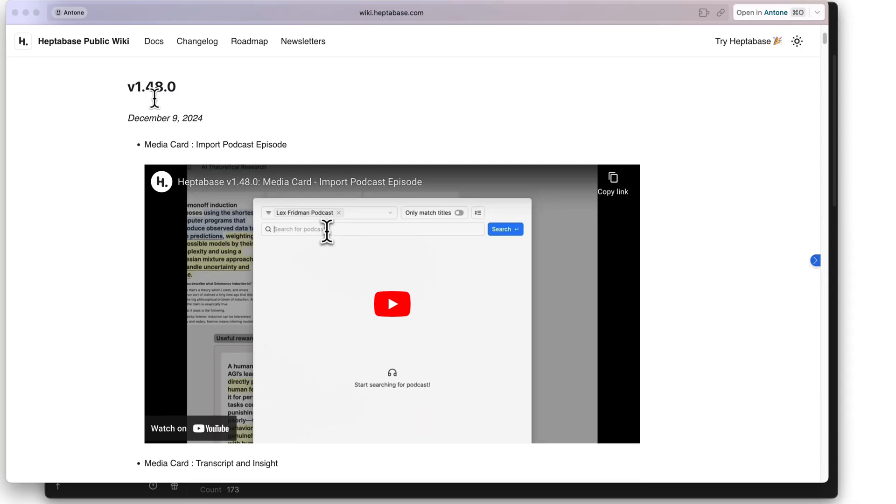
{"action": "scroll", "scroll_direction": "down", "scroll_amount": 3}
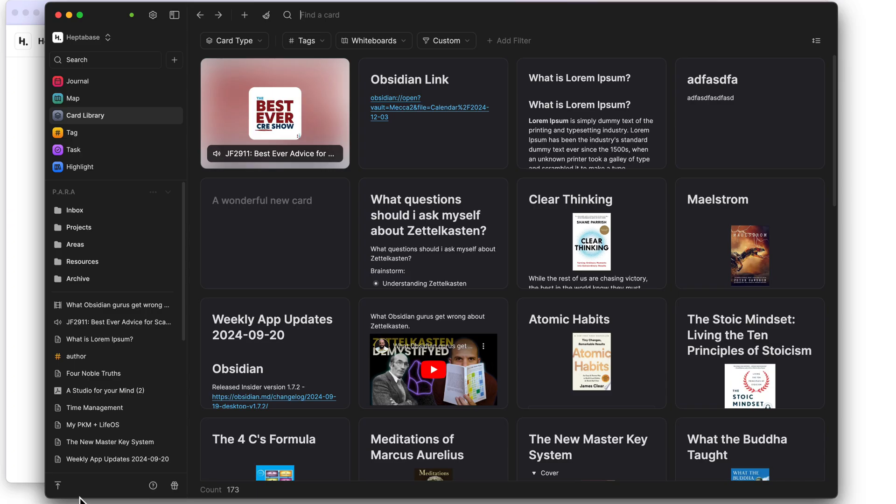
{"action": "mouse_move", "coordinate": [141, 206]}
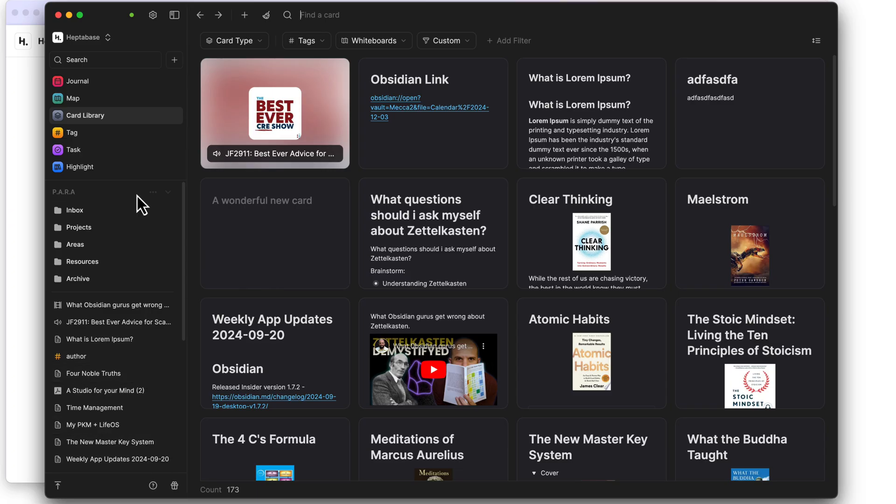
{"action": "left_click", "coordinate": [173, 59]}
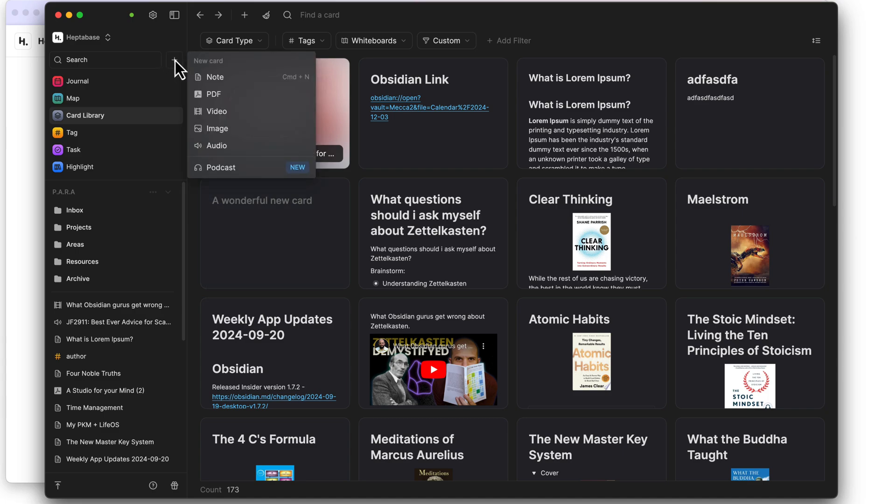
{"action": "mouse_move", "coordinate": [221, 111]}
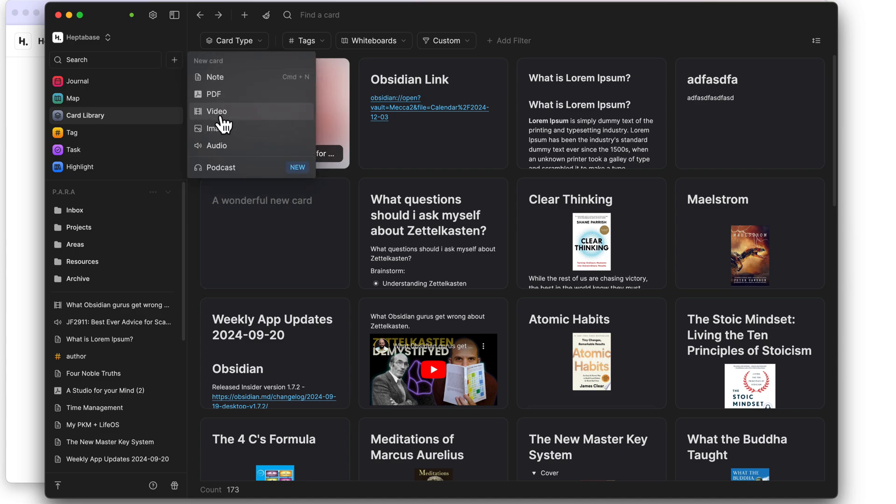
{"action": "mouse_move", "coordinate": [240, 172]}
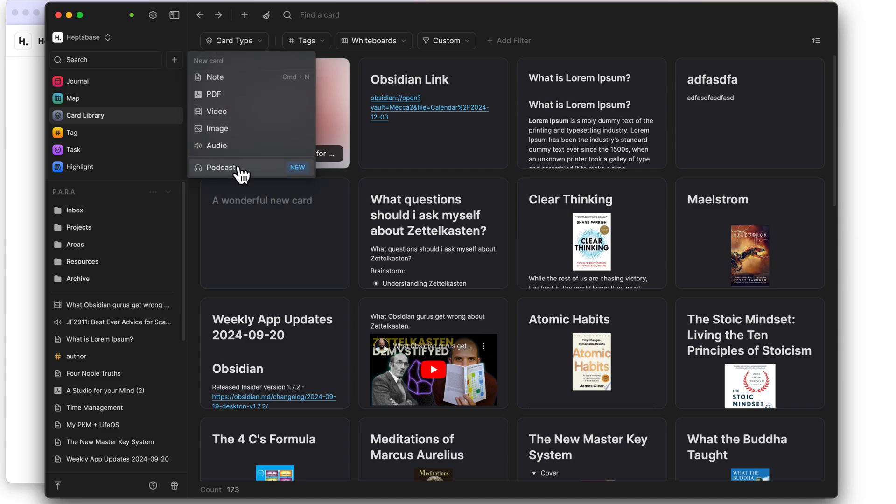
{"action": "left_click", "coordinate": [220, 167]}
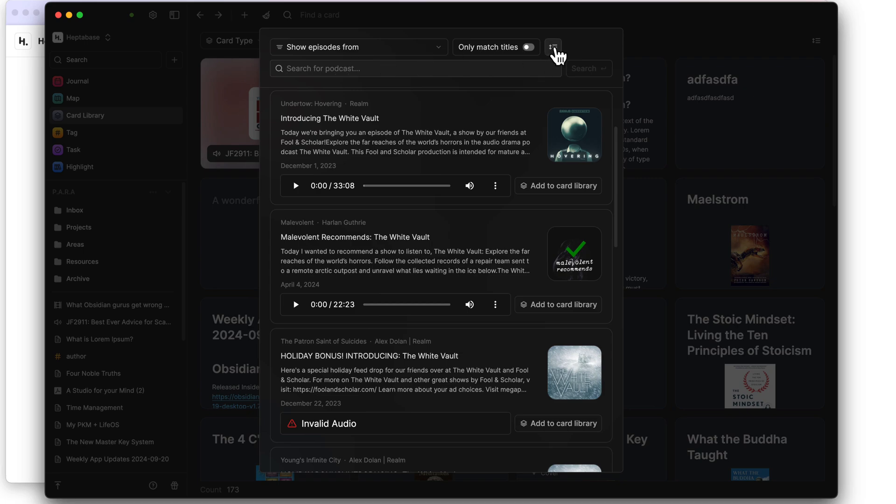
{"action": "mouse_move", "coordinate": [449, 211]}
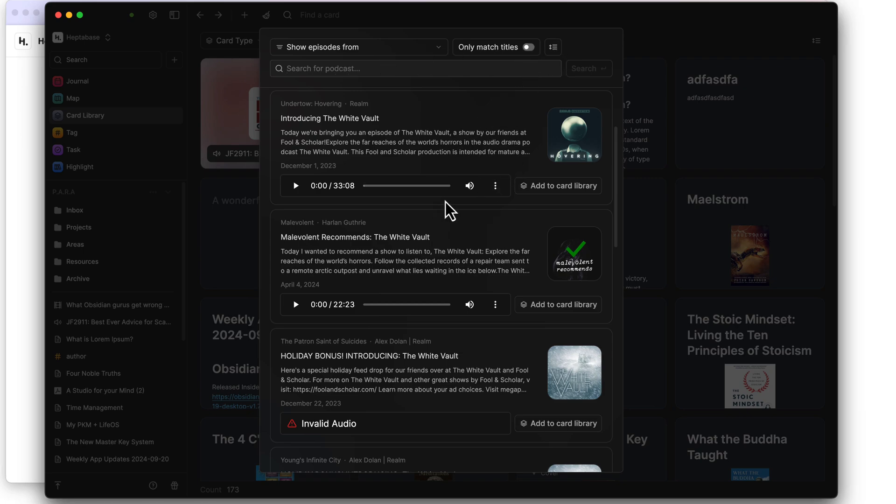
{"action": "mouse_move", "coordinate": [380, 220]}
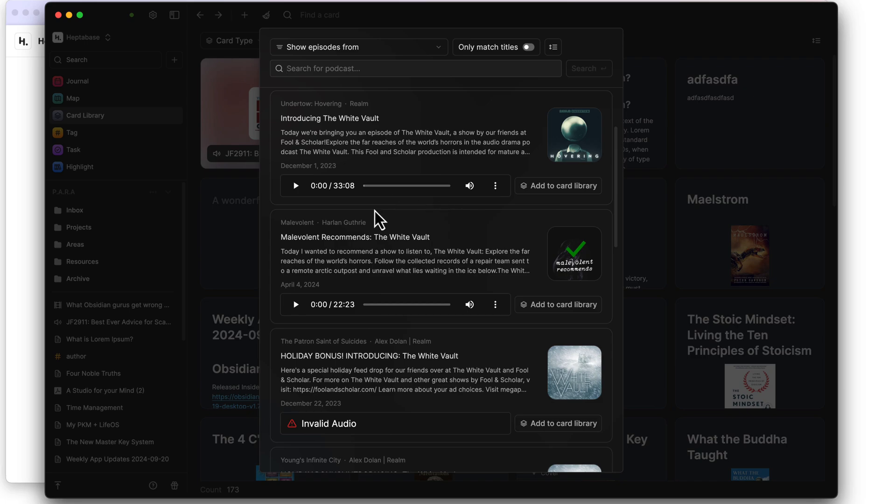
{"action": "mouse_move", "coordinate": [309, 86]}
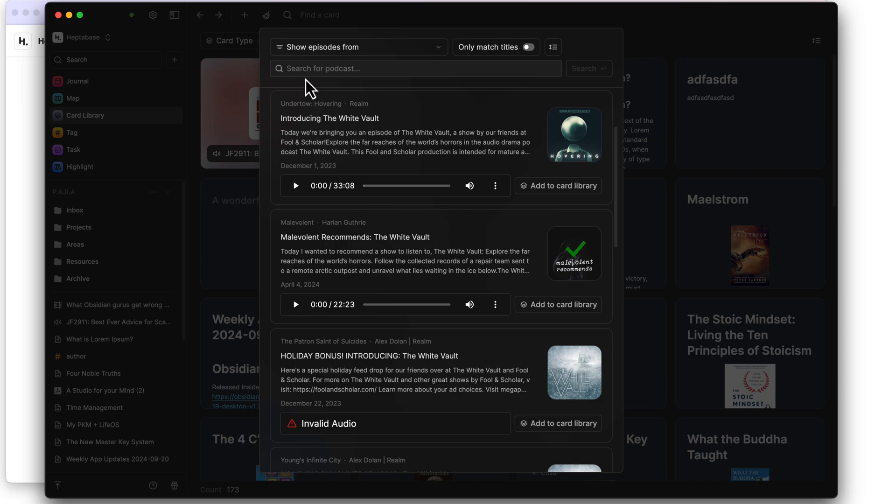
{"action": "mouse_move", "coordinate": [311, 72]}
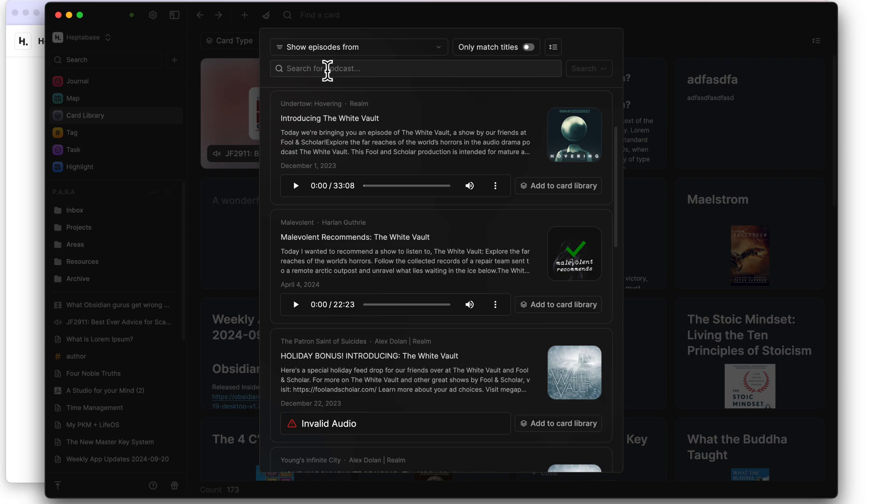
{"action": "mouse_move", "coordinate": [370, 91]}
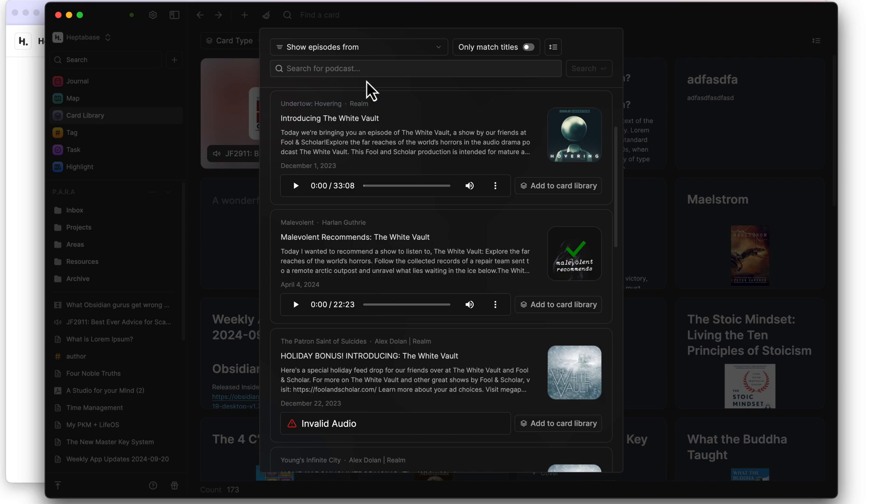
{"action": "mouse_move", "coordinate": [346, 68]}
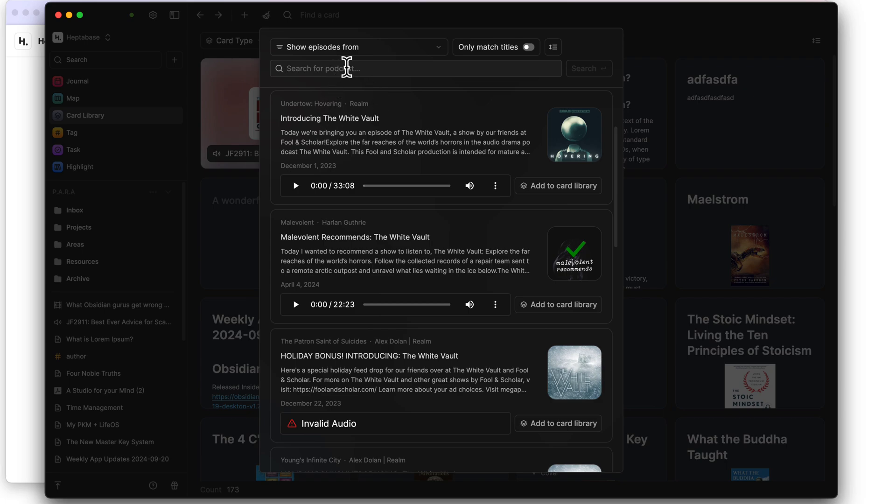
{"action": "mouse_move", "coordinate": [341, 103]}
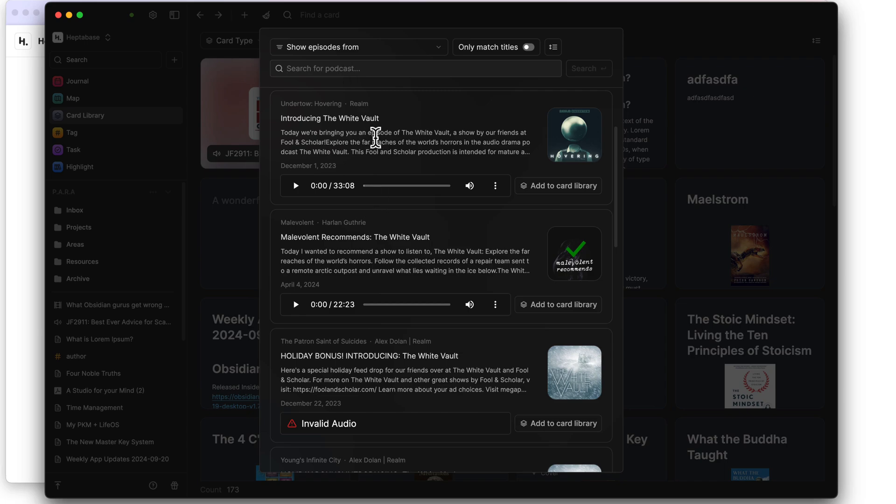
{"action": "mouse_move", "coordinate": [329, 148]}
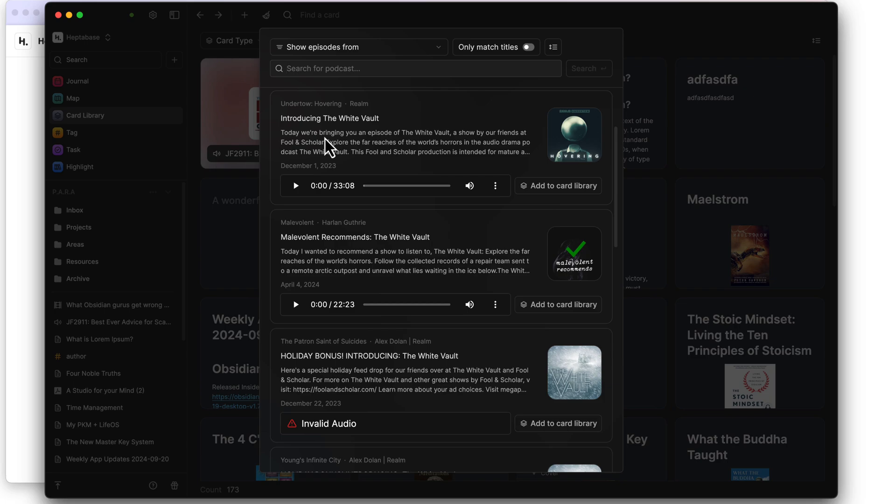
{"action": "mouse_move", "coordinate": [392, 215]}
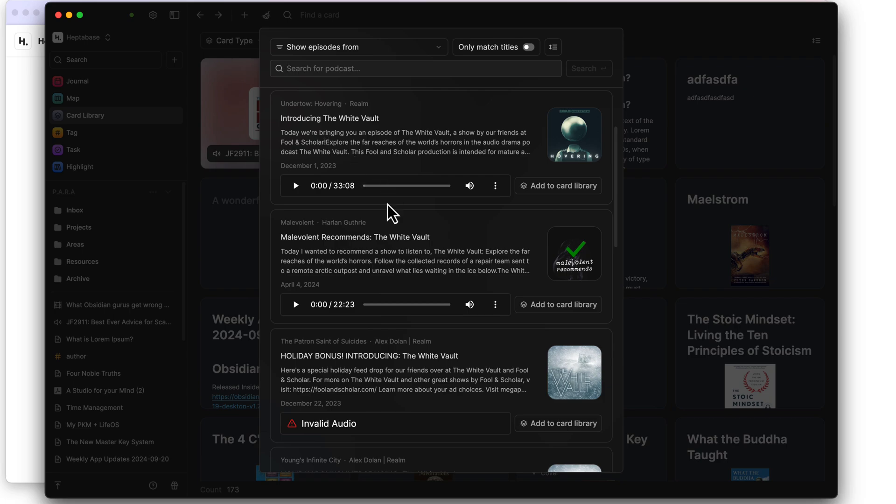
{"action": "scroll", "scroll_direction": "down", "scroll_amount": 3}
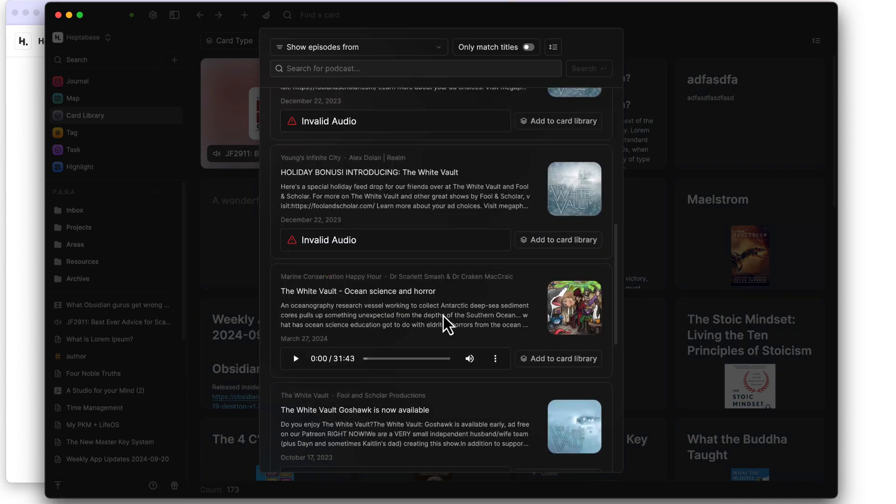
{"action": "scroll", "scroll_direction": "down", "scroll_amount": 3}
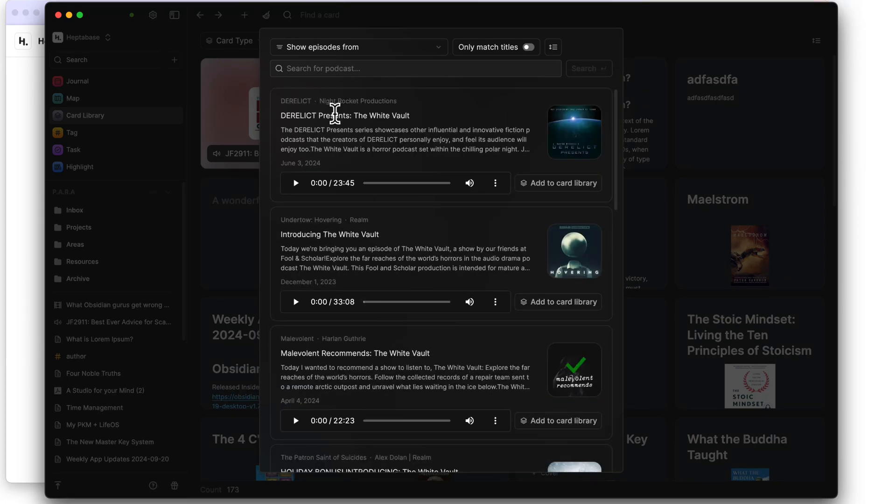
{"action": "mouse_move", "coordinate": [433, 57]}
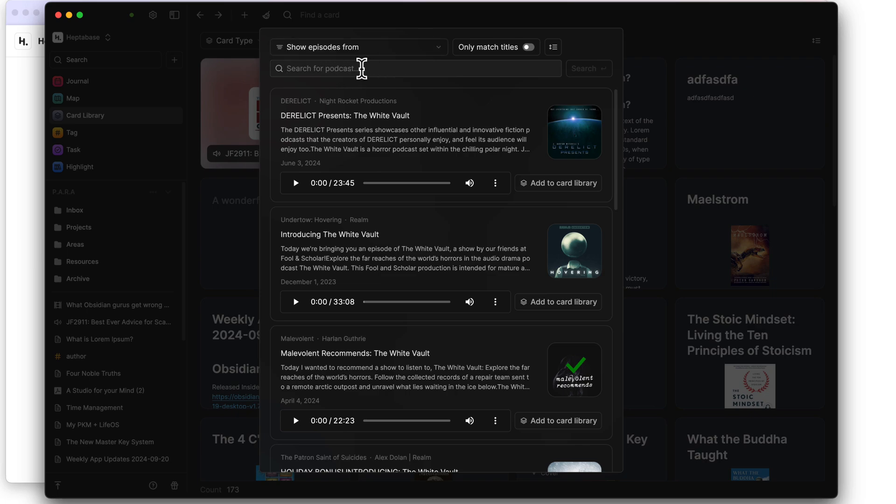
{"action": "mouse_move", "coordinate": [403, 176]}
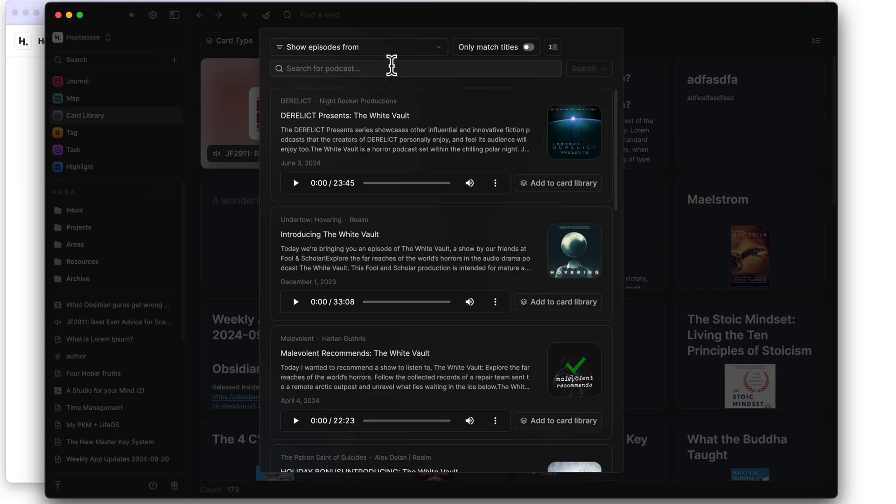
Step: Search podcasts for 'best ever cre' and browse the Best Ever CRE Show episodes
{"action": "type", "text": "best ever"}
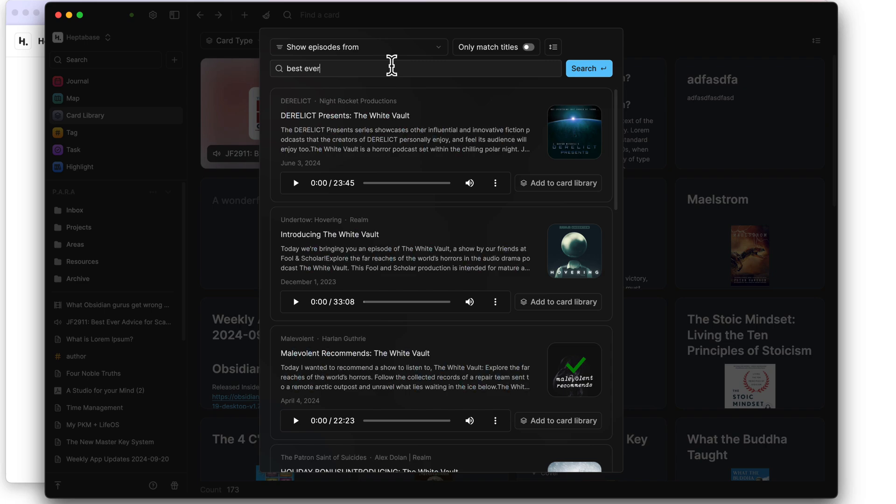
{"action": "type", "text": "cr"}
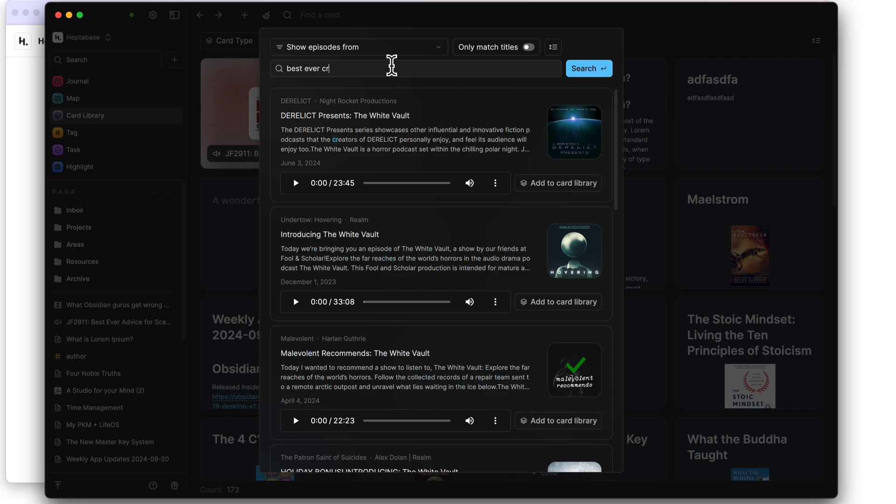
{"action": "type", "text": "e"}
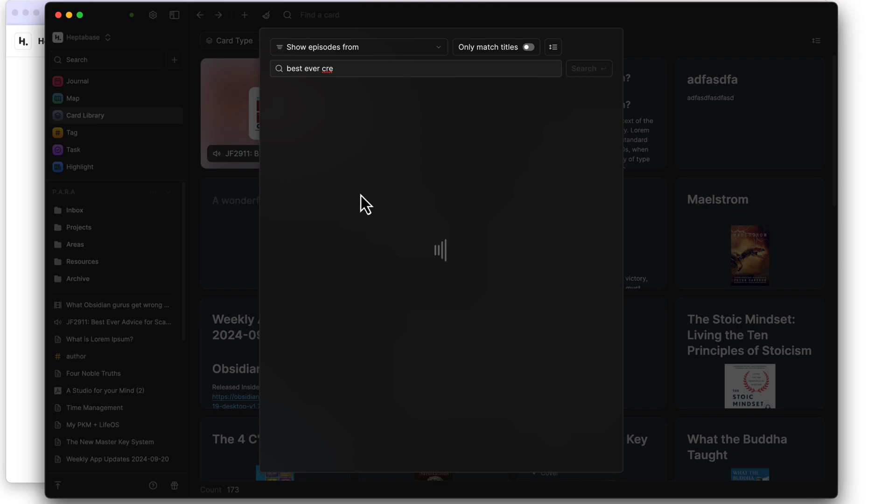
{"action": "left_click", "coordinate": [589, 69]}
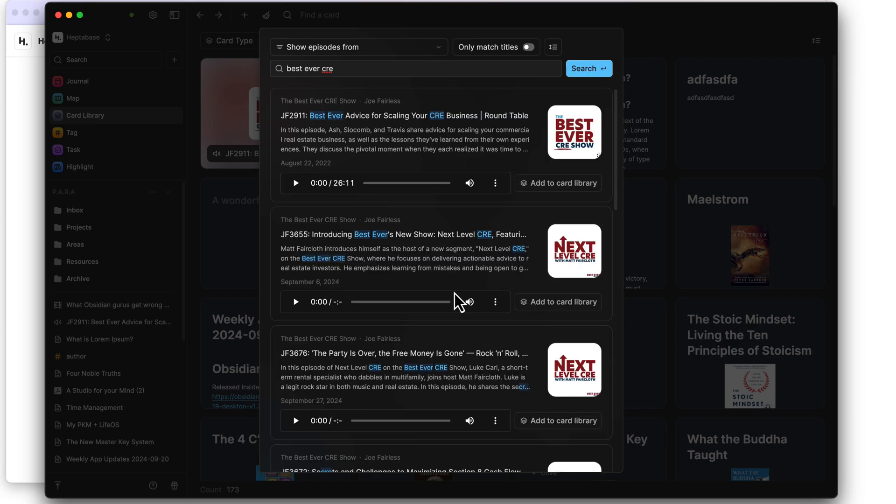
{"action": "scroll", "scroll_direction": "down", "scroll_amount": 3}
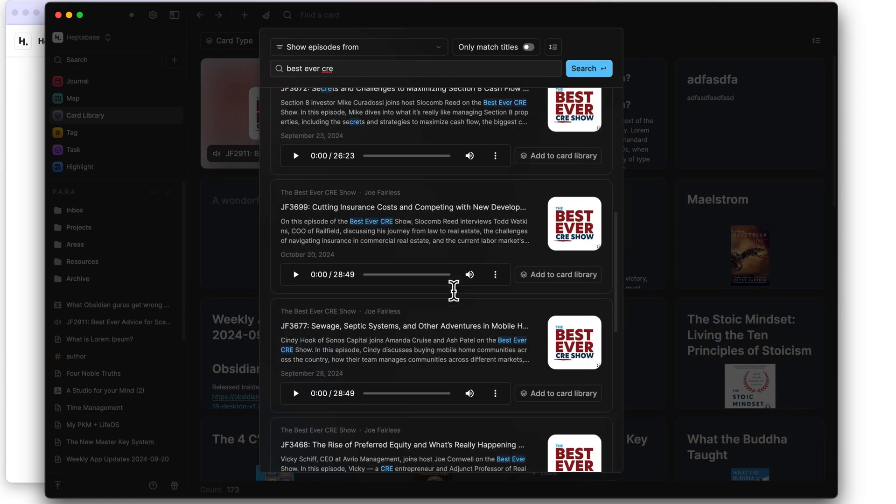
{"action": "scroll", "scroll_direction": "down", "scroll_amount": 3}
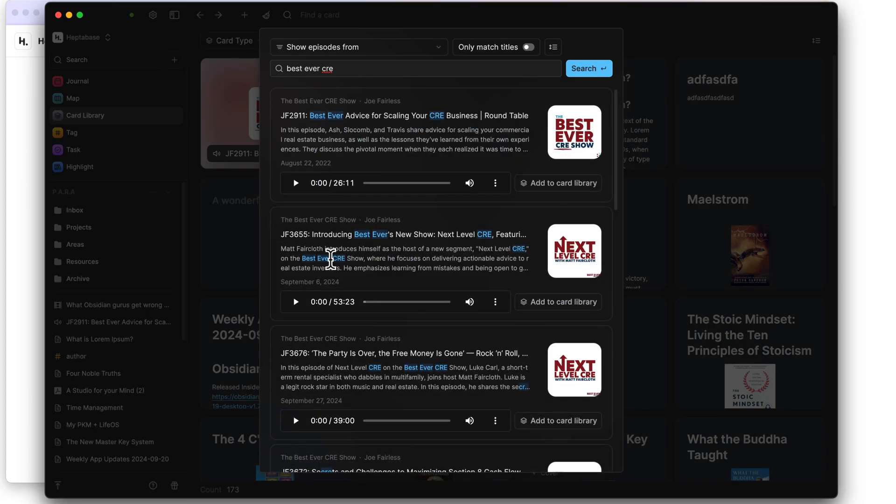
{"action": "mouse_move", "coordinate": [304, 234]}
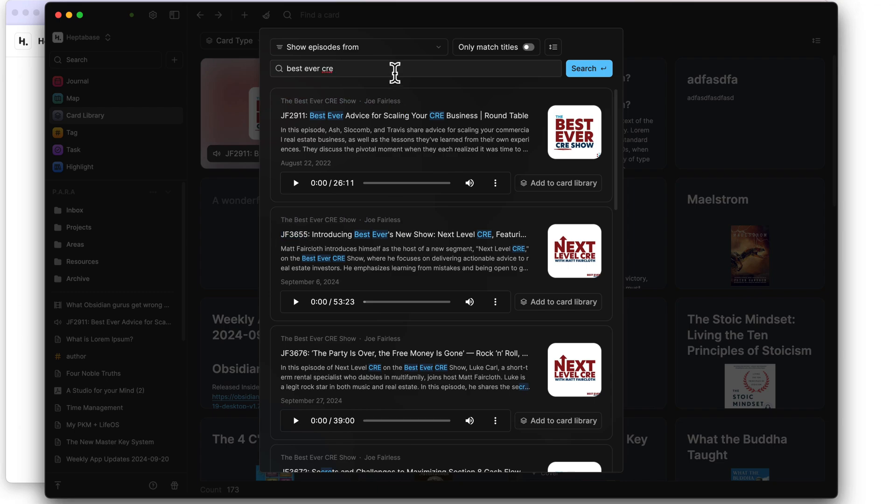
{"action": "type", "text": "JF3655"}
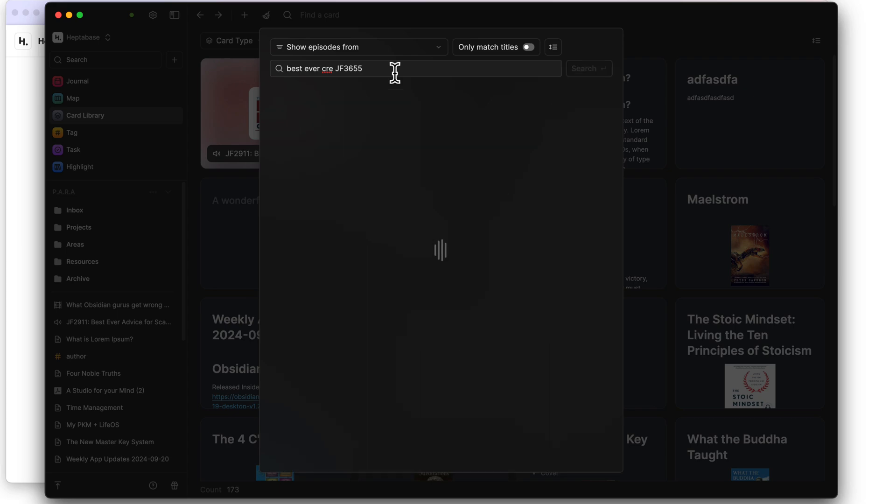
{"action": "left_click", "coordinate": [589, 68]}
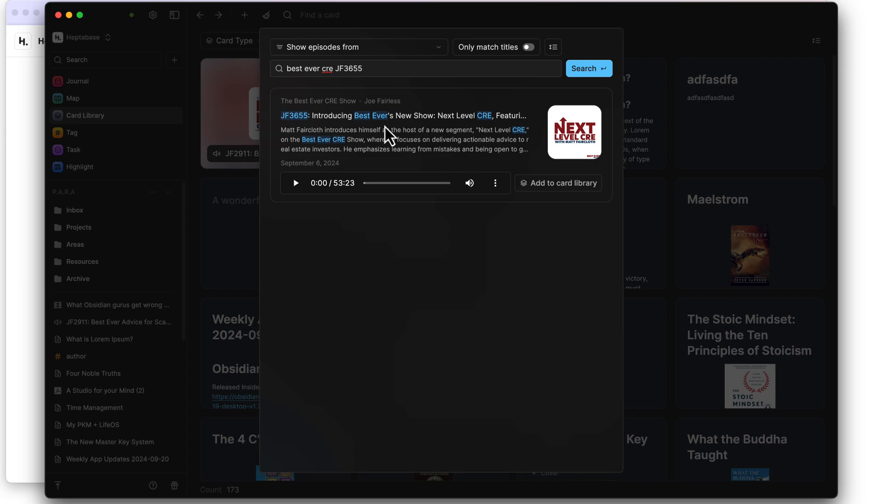
{"action": "mouse_move", "coordinate": [391, 233]}
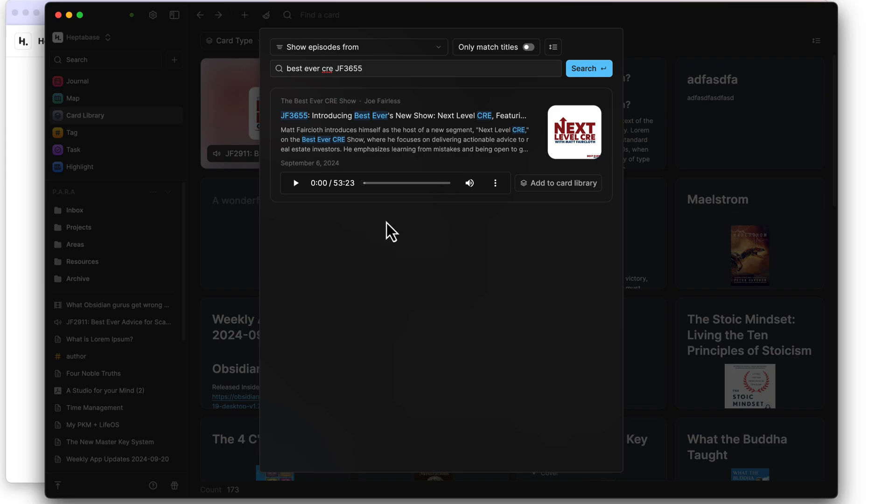
{"action": "mouse_move", "coordinate": [499, 216]}
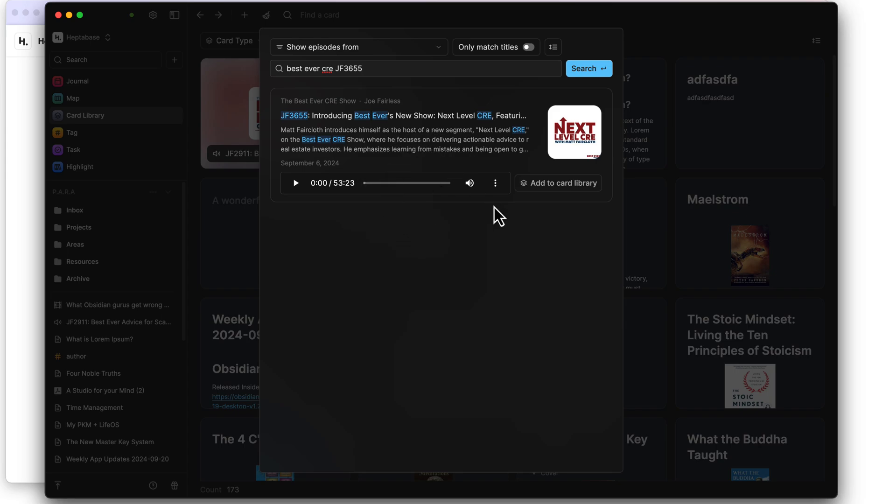
{"action": "mouse_move", "coordinate": [383, 194]}
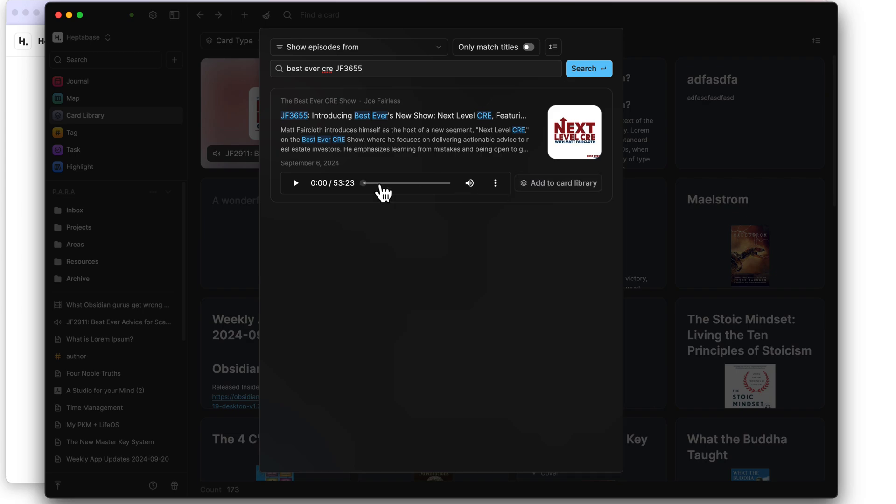
Step: Play and pause the JF3655 preview, then view its playback speed options (Normal)
{"action": "left_click", "coordinate": [295, 183]}
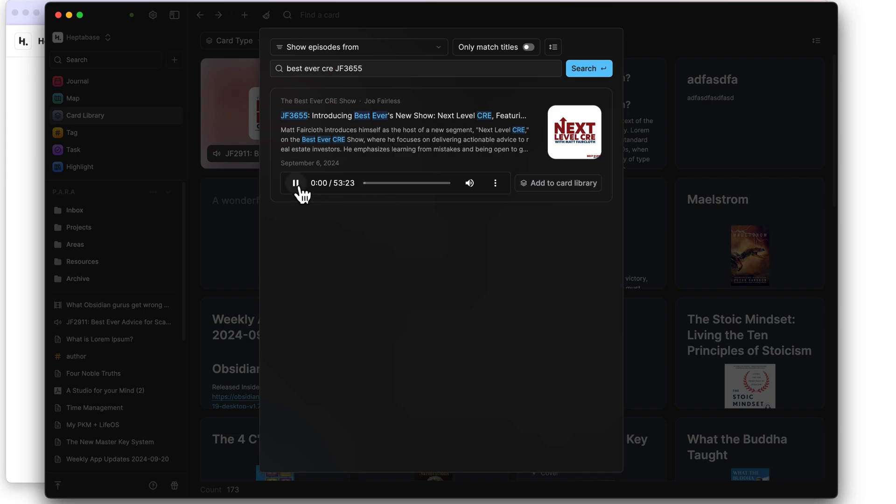
{"action": "left_click", "coordinate": [296, 183]}
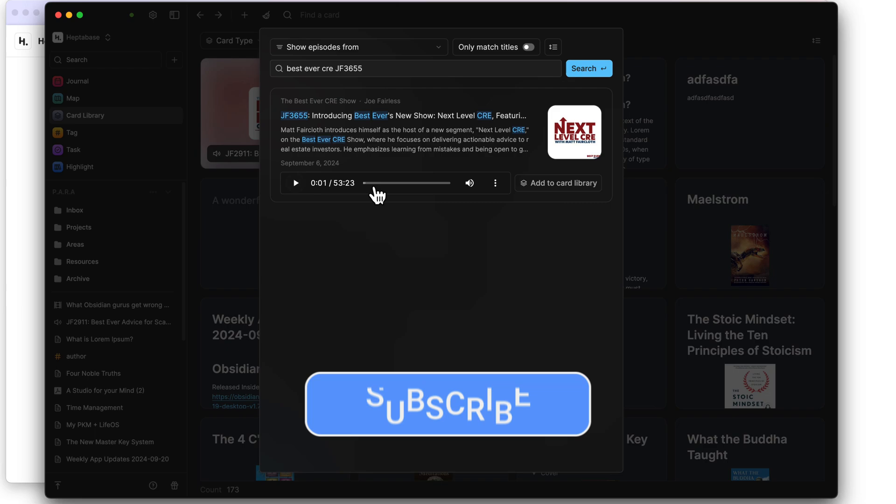
{"action": "left_click", "coordinate": [495, 183]}
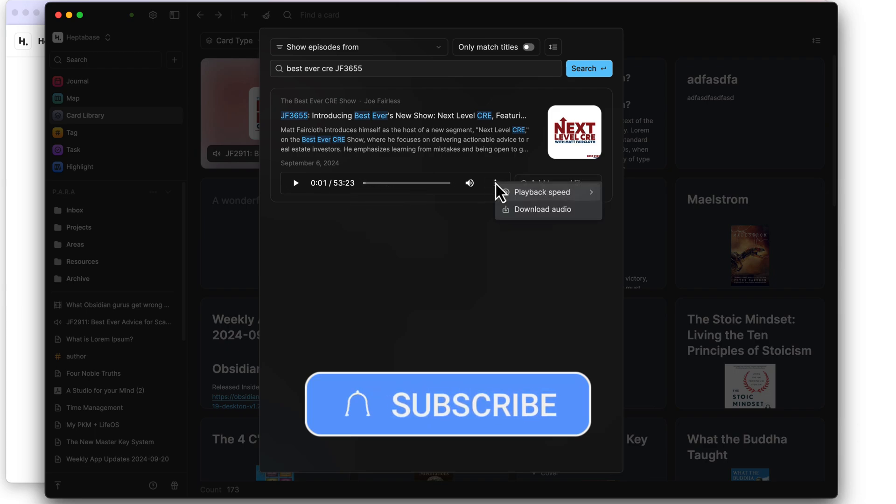
{"action": "left_click", "coordinate": [542, 192]}
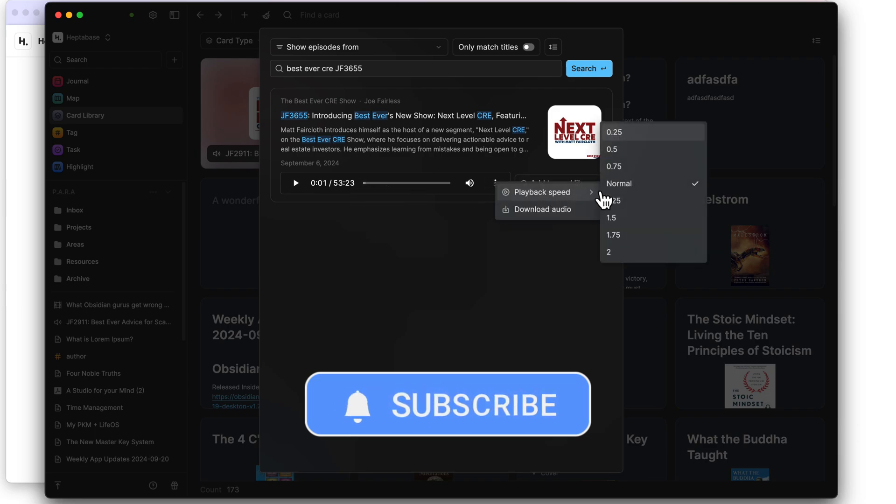
{"action": "mouse_move", "coordinate": [543, 209]}
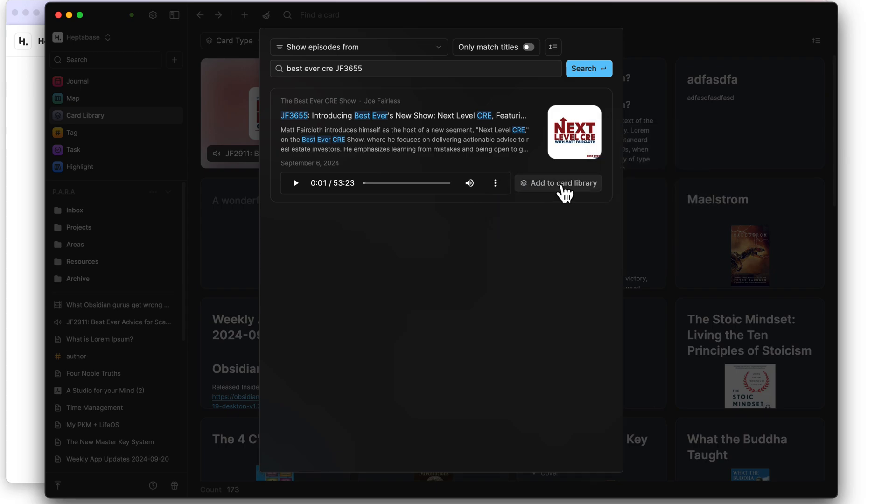
Step: Add the JF3655 Next Level CRE episode to the library and save the audio card name
{"action": "left_click", "coordinate": [563, 183]}
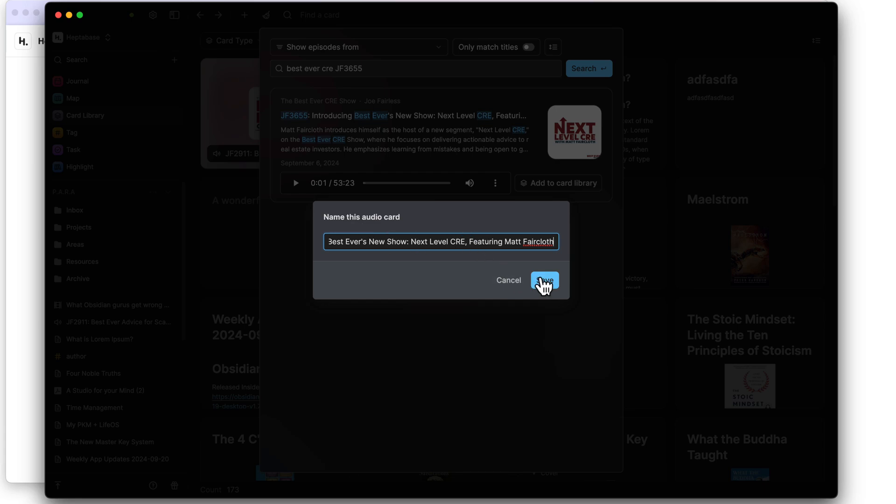
{"action": "left_click", "coordinate": [544, 282]}
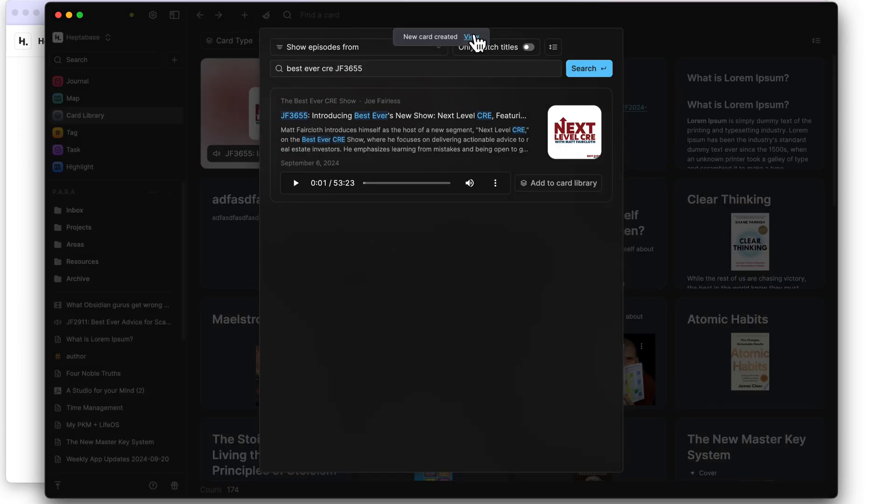
{"action": "mouse_move", "coordinate": [472, 45]}
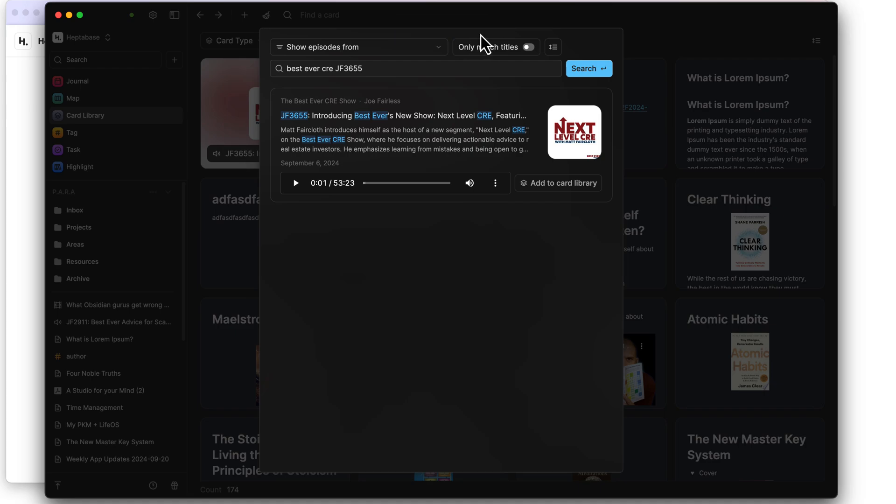
{"action": "mouse_move", "coordinate": [376, 101]}
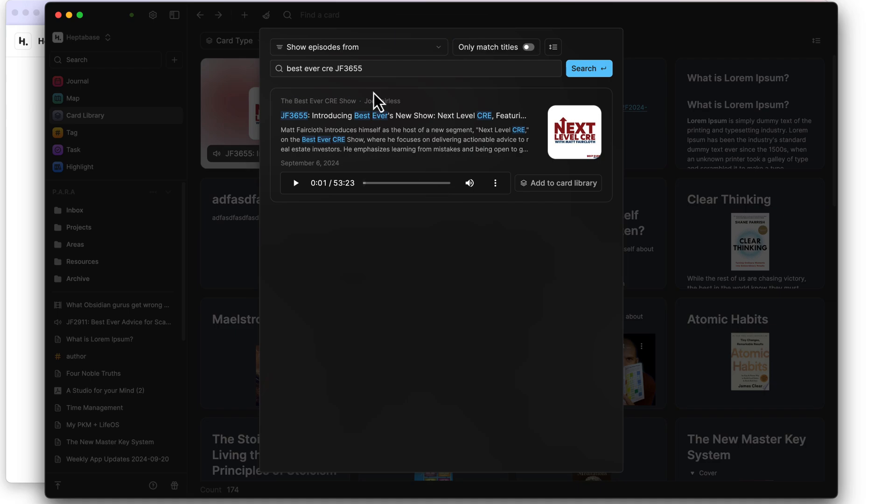
{"action": "mouse_move", "coordinate": [563, 247]}
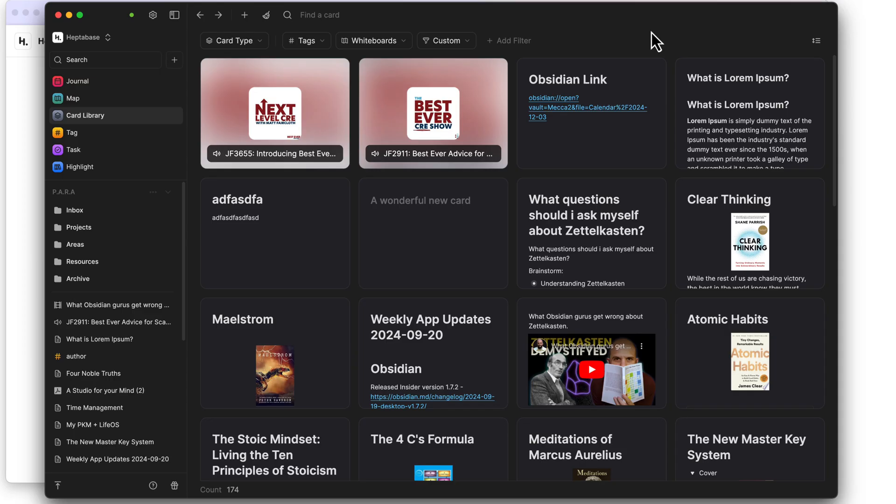
{"action": "mouse_move", "coordinate": [310, 117]}
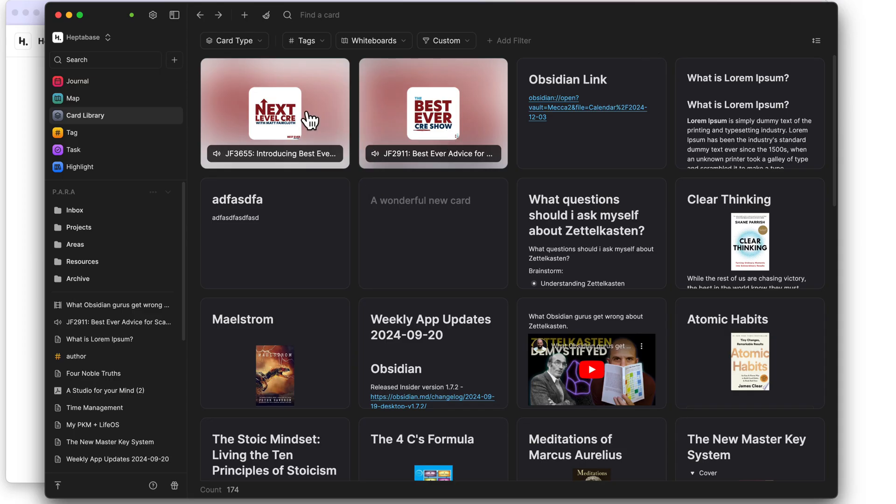
Step: Select the JF3655 card, check its creation info and actions, then open it full-page
{"action": "left_click", "coordinate": [274, 113]}
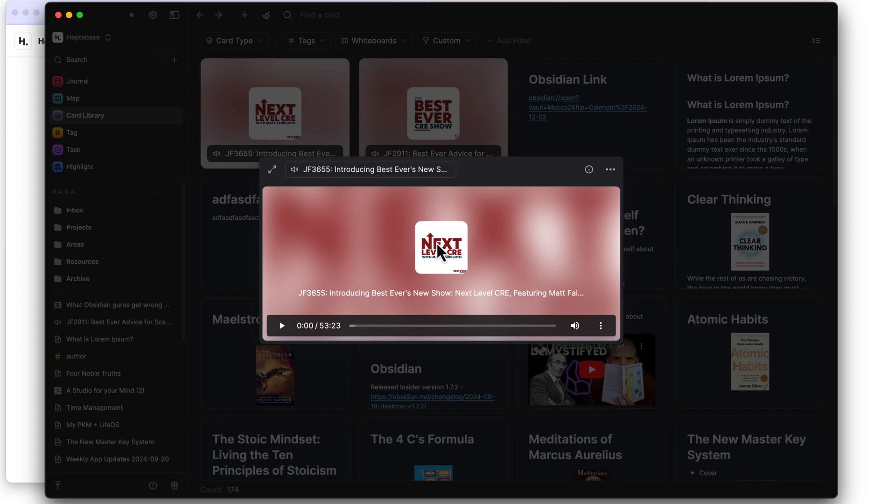
{"action": "mouse_move", "coordinate": [314, 212]}
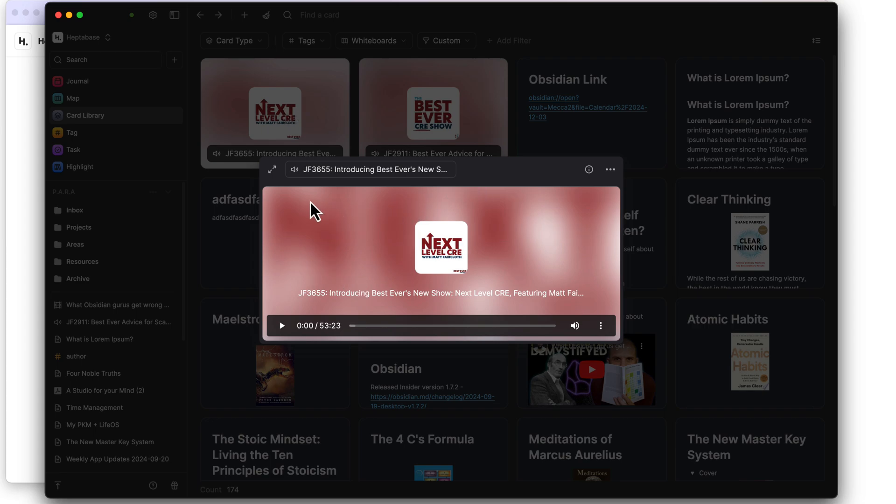
{"action": "left_click", "coordinate": [589, 169]}
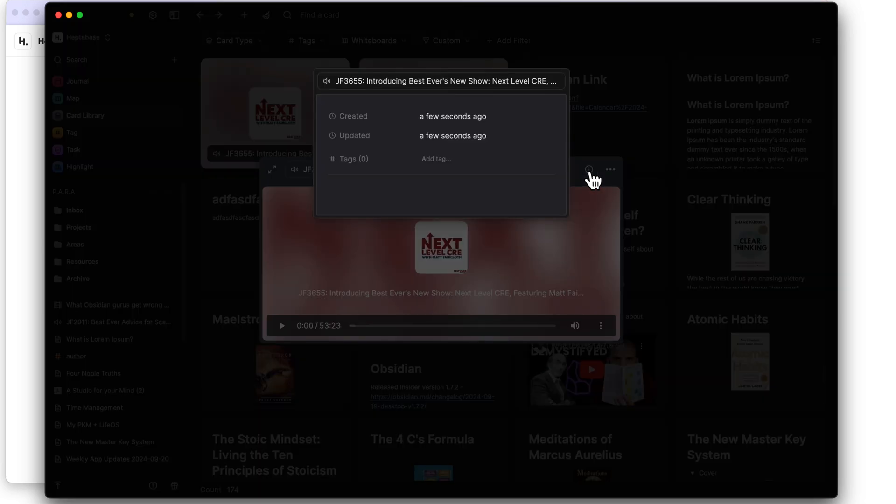
{"action": "left_click", "coordinate": [588, 169]}
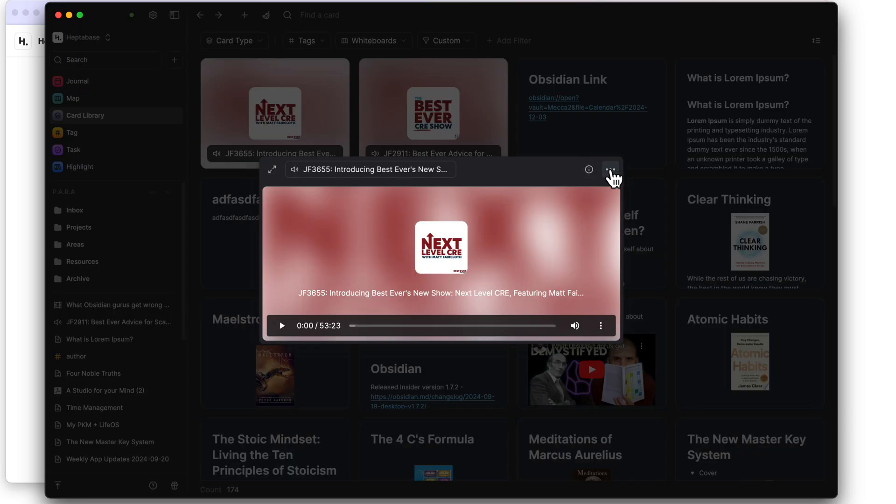
{"action": "left_click", "coordinate": [611, 169]}
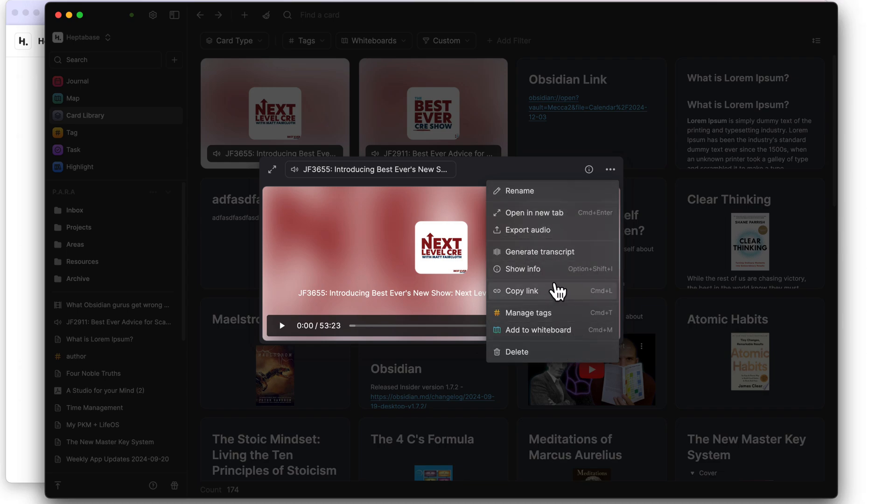
{"action": "mouse_move", "coordinate": [563, 254]}
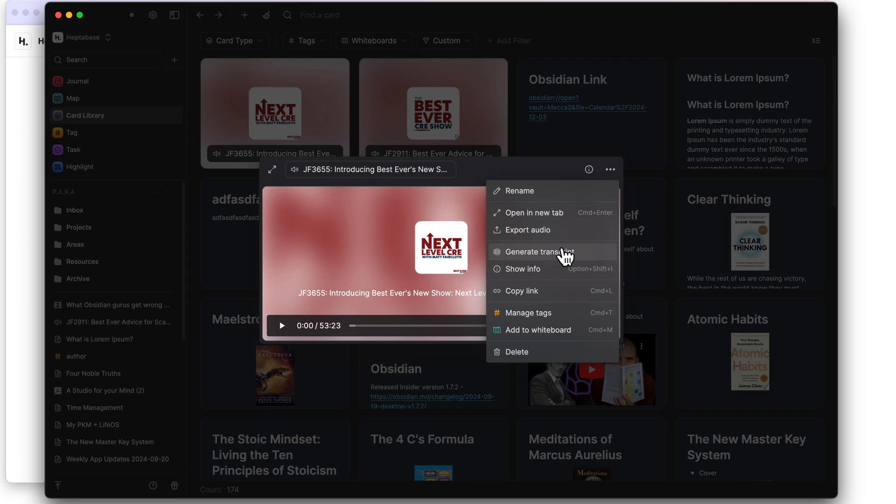
{"action": "mouse_move", "coordinate": [538, 278]}
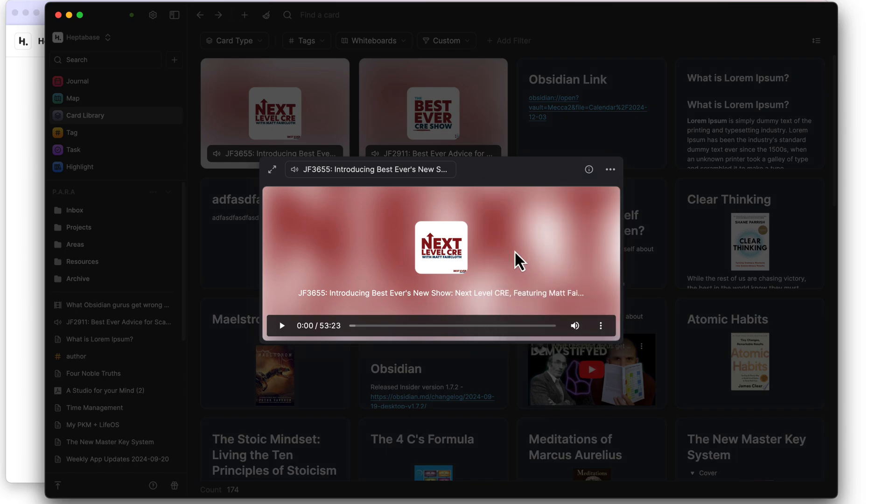
{"action": "left_click", "coordinate": [272, 169]}
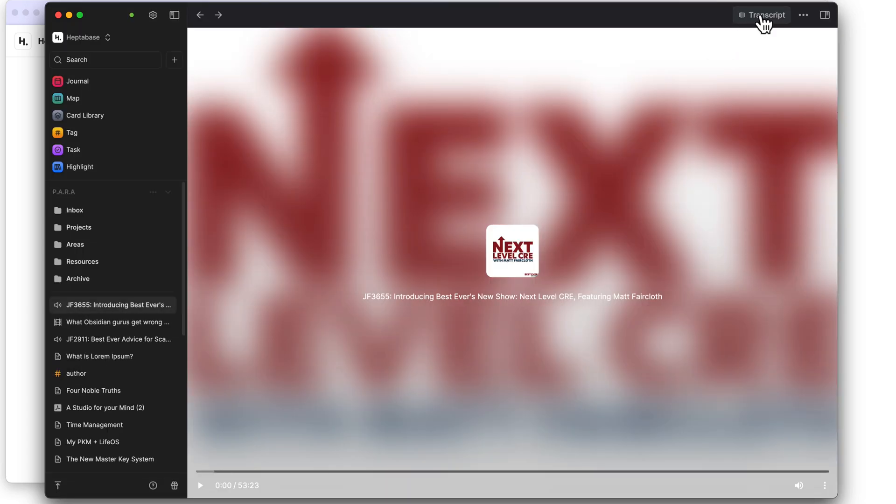
{"action": "mouse_move", "coordinate": [769, 26]}
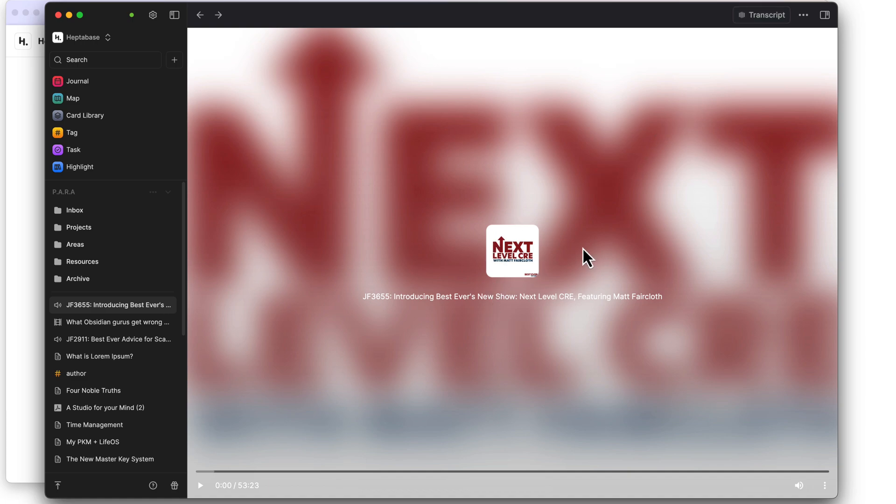
{"action": "mouse_move", "coordinate": [615, 213]}
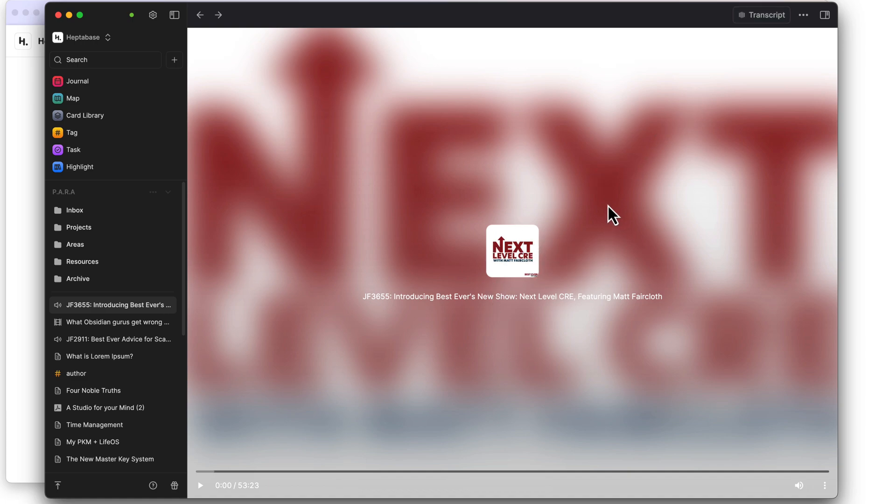
{"action": "mouse_move", "coordinate": [805, 34]}
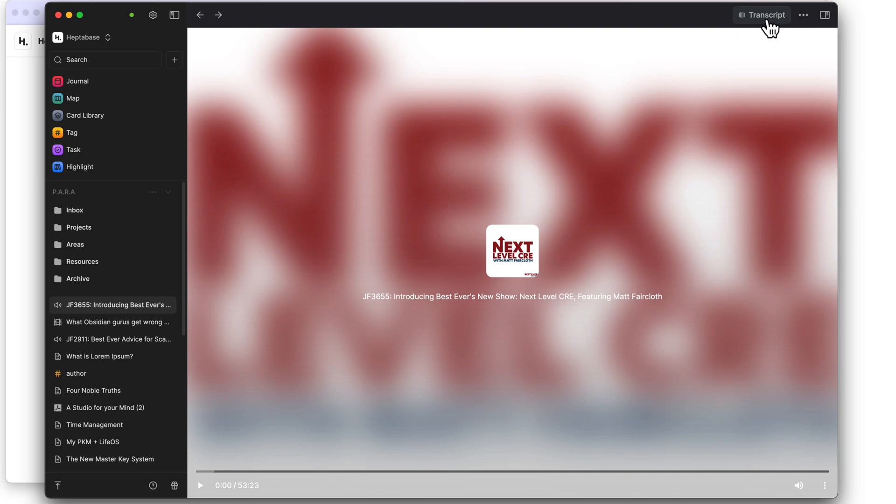
Step: Start transcribing the JF3655 episode and go back to the Card Library
{"action": "left_click", "coordinate": [762, 15]}
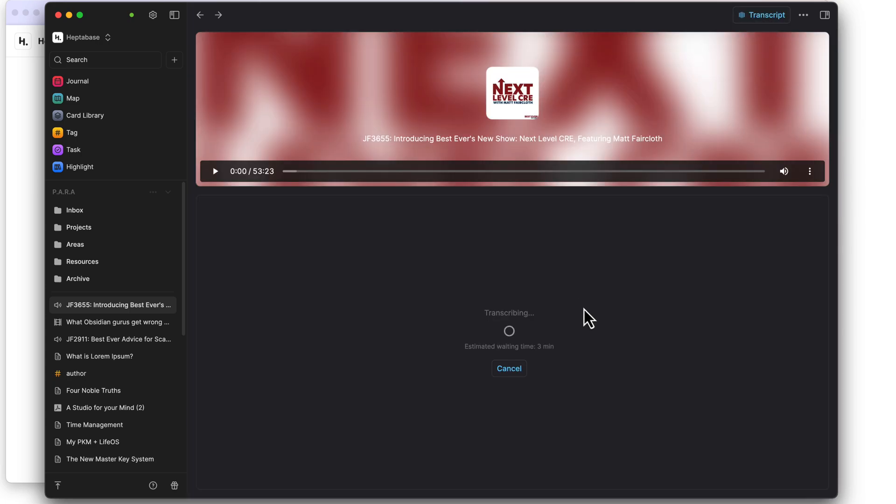
{"action": "mouse_move", "coordinate": [553, 347]}
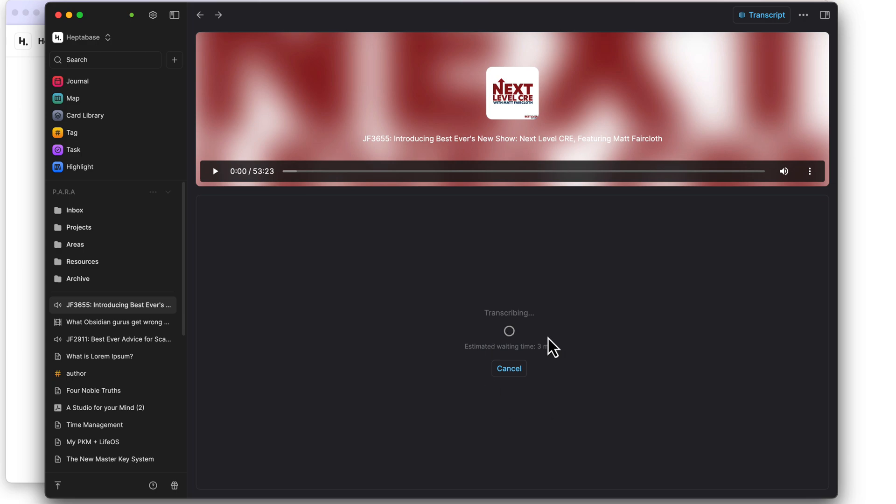
{"action": "mouse_move", "coordinate": [564, 354]}
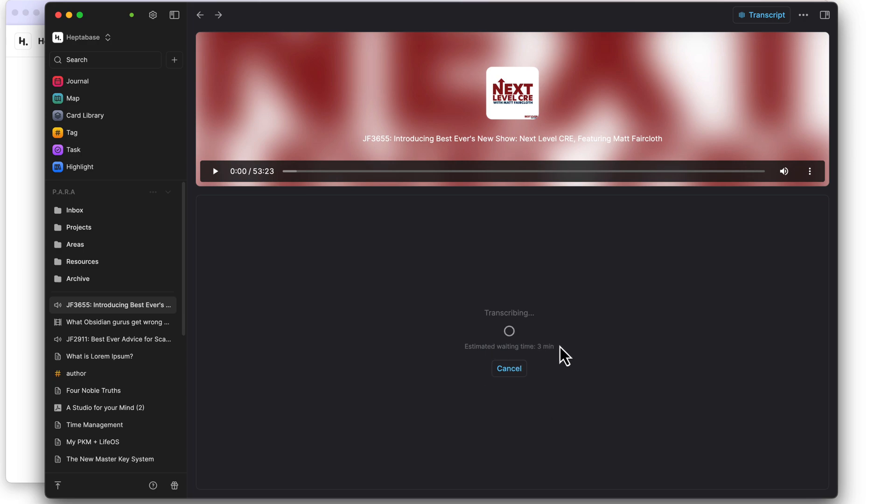
{"action": "mouse_move", "coordinate": [554, 363]}
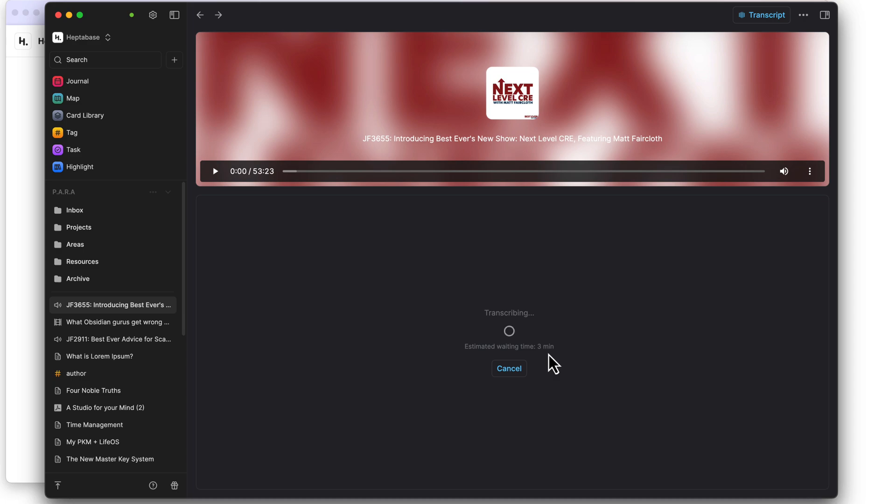
{"action": "mouse_move", "coordinate": [567, 321]}
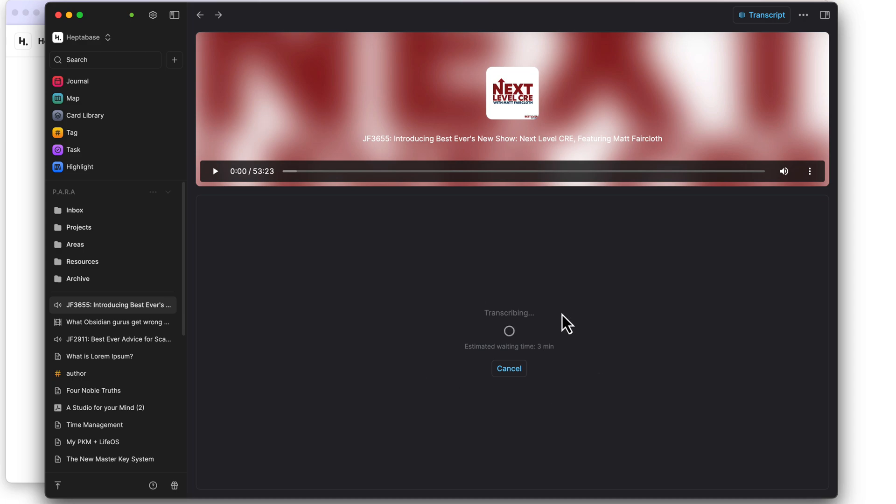
{"action": "mouse_move", "coordinate": [228, 66]}
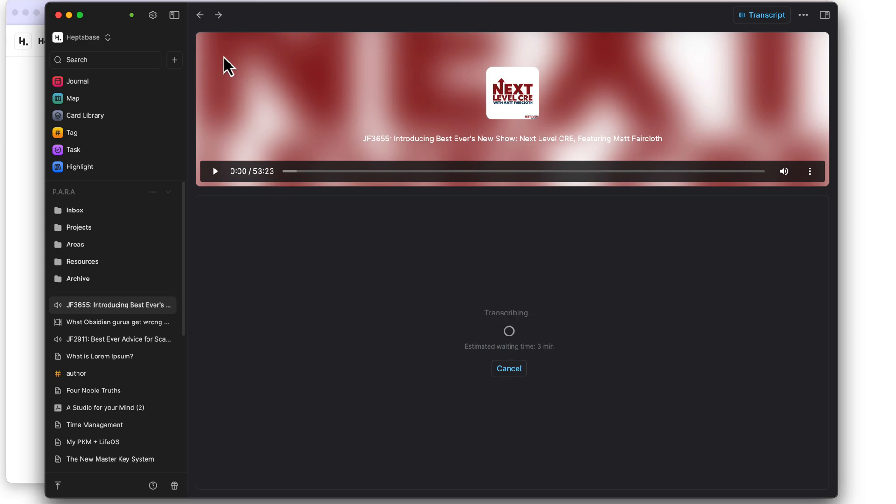
{"action": "left_click", "coordinate": [84, 114]}
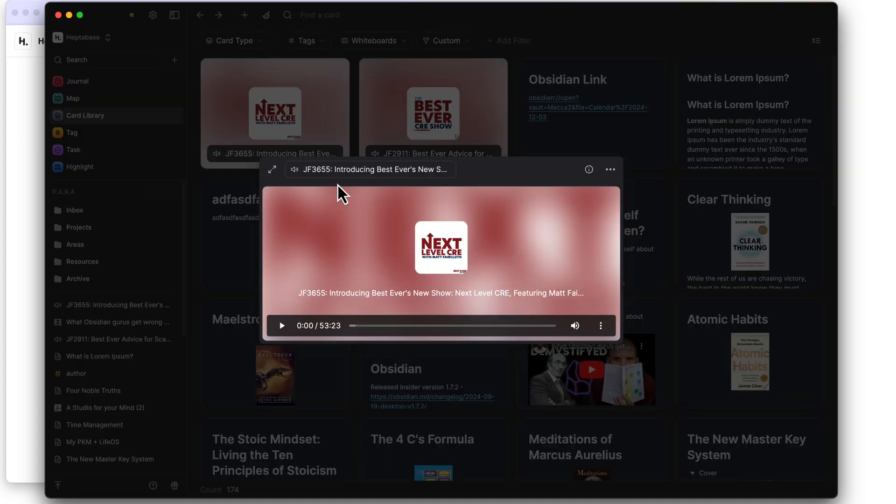
Step: Open the JF2911 card, seek to the 02:11 transcript line, and open the side panel
{"action": "left_click", "coordinate": [433, 112]}
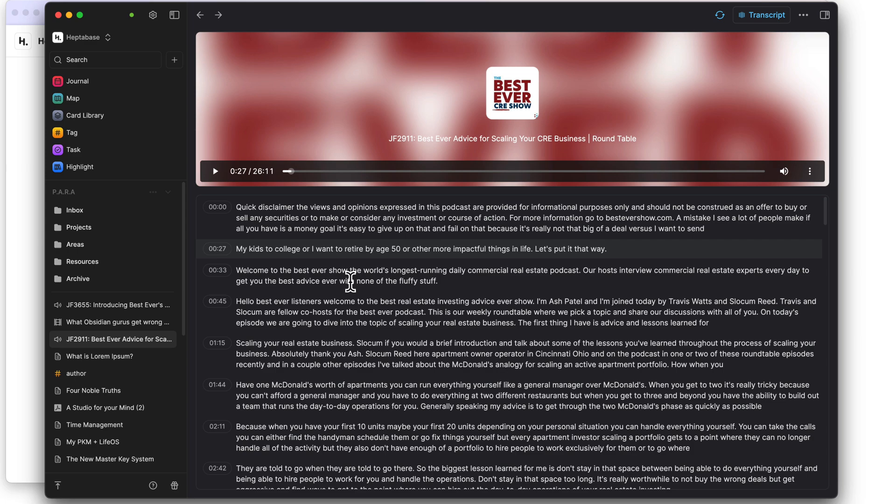
{"action": "mouse_move", "coordinate": [489, 318]}
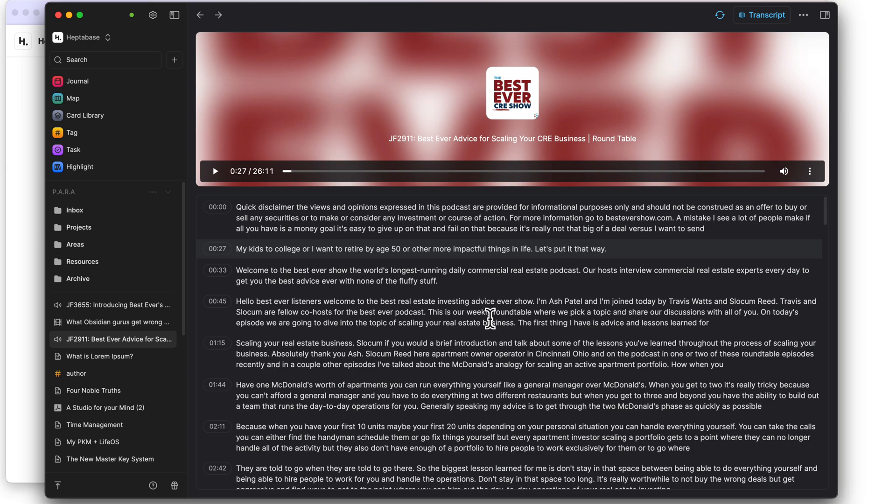
{"action": "mouse_move", "coordinate": [467, 250]}
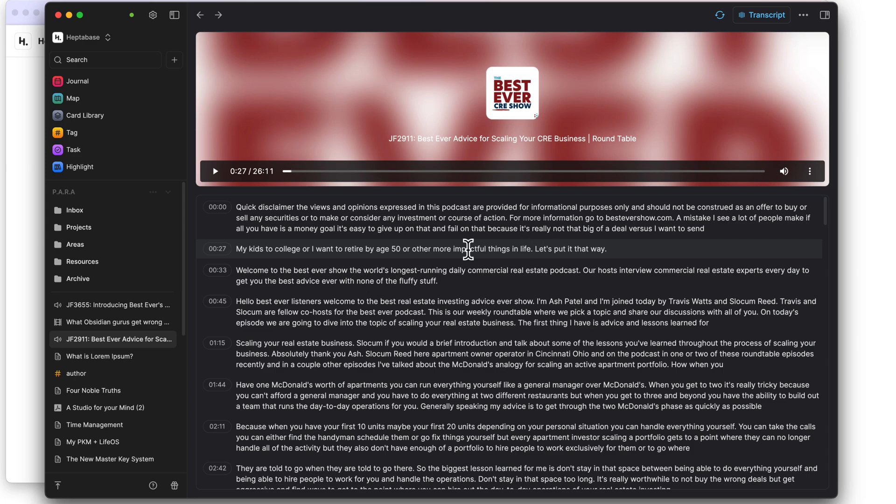
{"action": "mouse_move", "coordinate": [470, 264]}
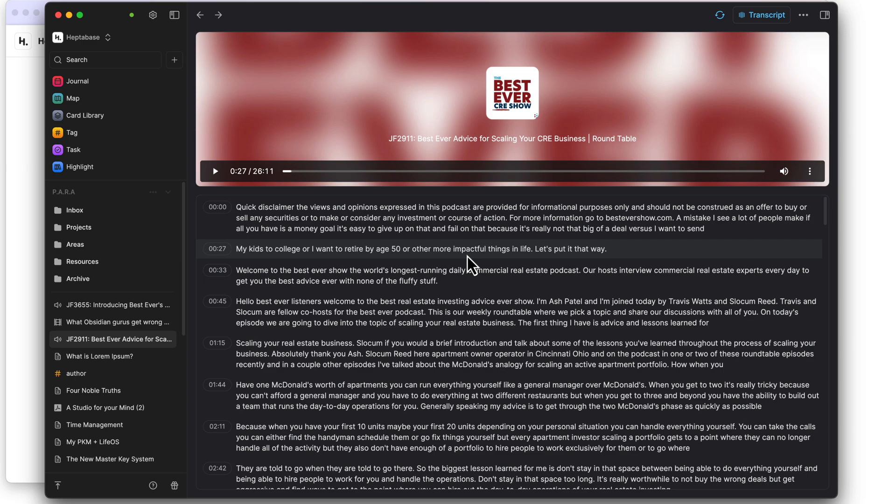
{"action": "mouse_move", "coordinate": [432, 311]}
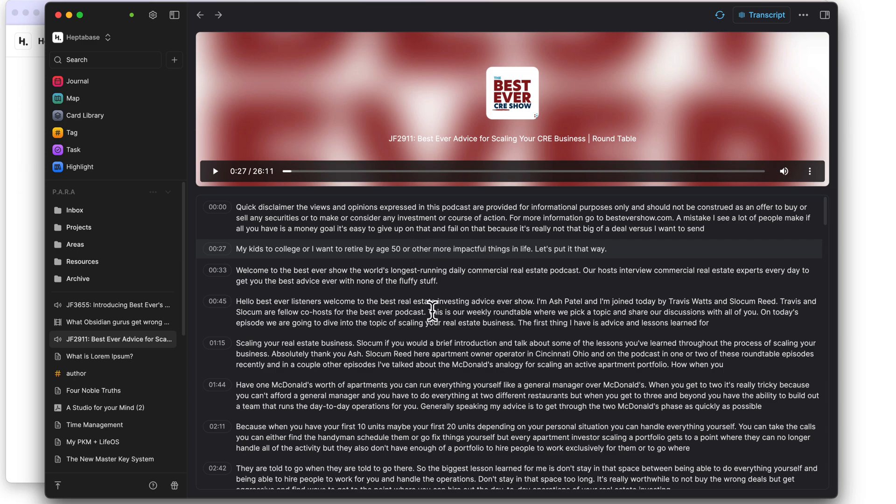
{"action": "mouse_move", "coordinate": [486, 250]}
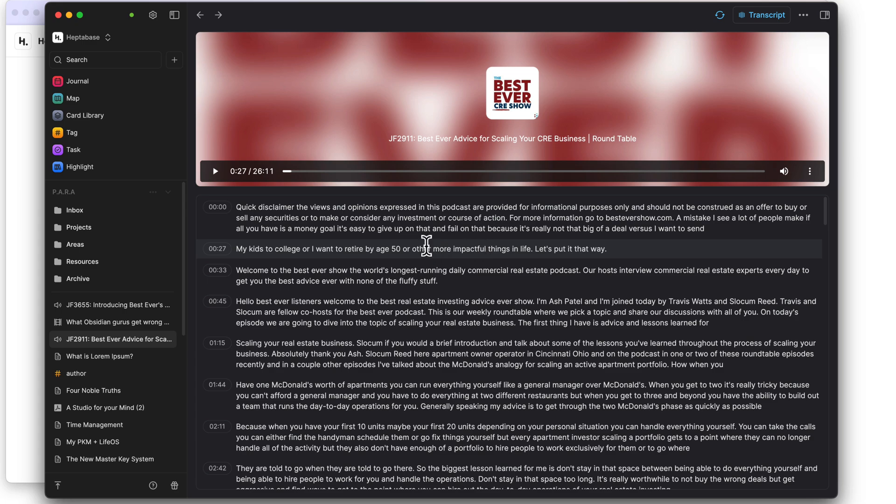
{"action": "mouse_move", "coordinate": [573, 253]}
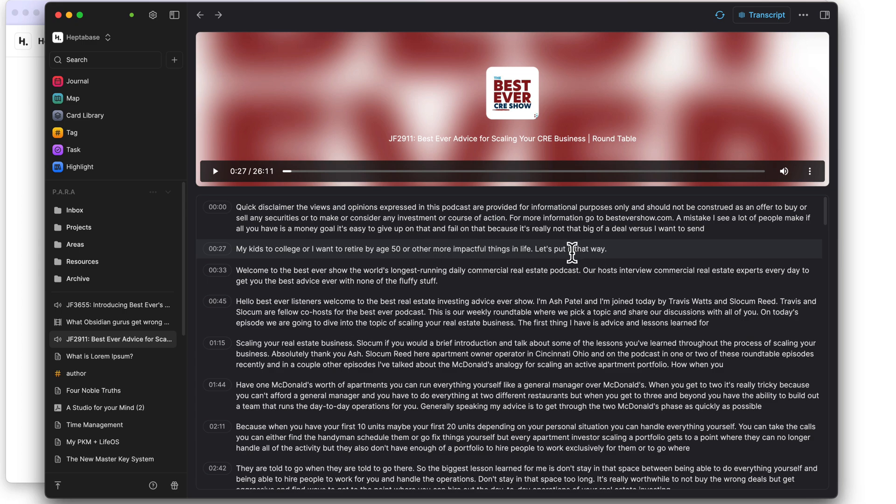
{"action": "mouse_move", "coordinate": [240, 310]}
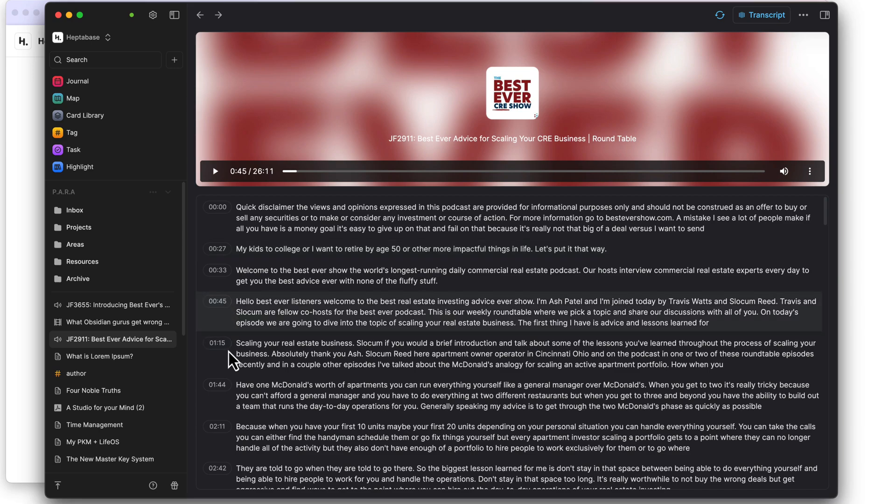
{"action": "left_click", "coordinate": [217, 384]}
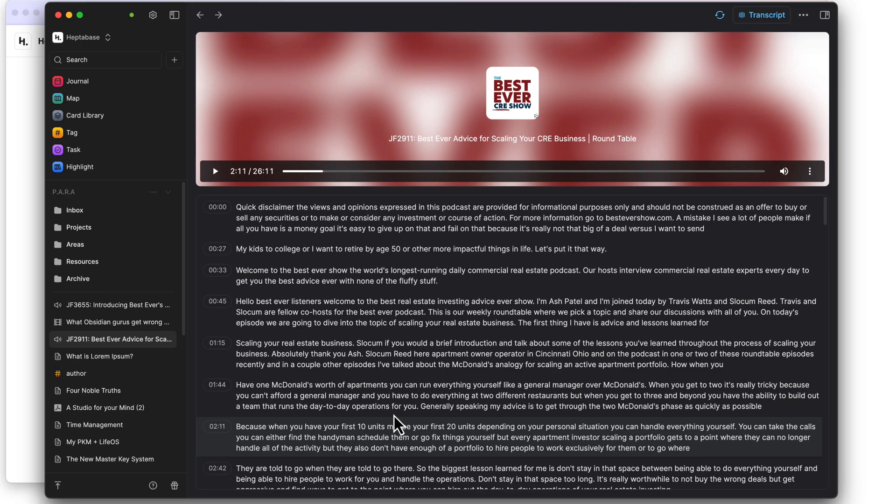
{"action": "mouse_move", "coordinate": [306, 423]}
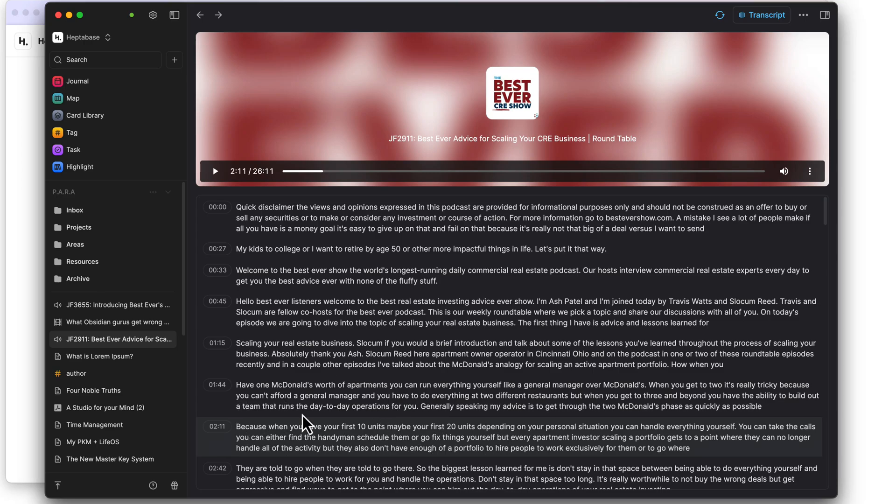
{"action": "mouse_move", "coordinate": [820, 43]}
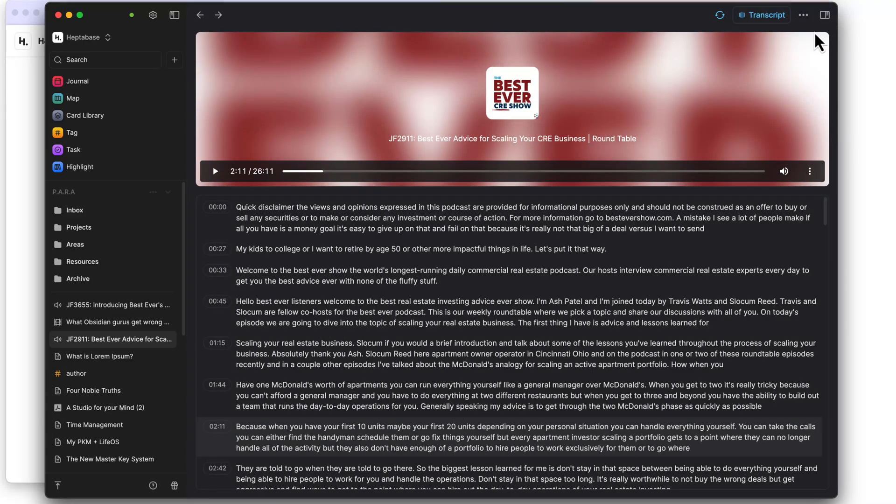
{"action": "left_click", "coordinate": [825, 15]}
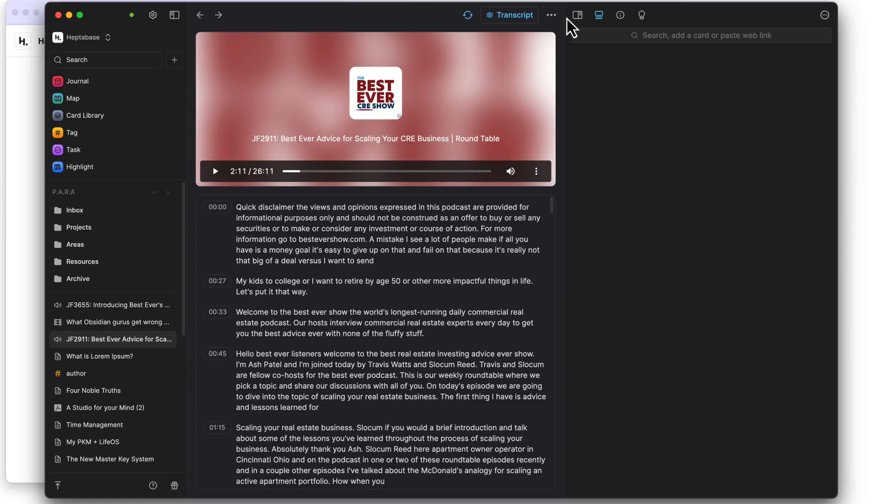
{"action": "mouse_move", "coordinate": [626, 142]}
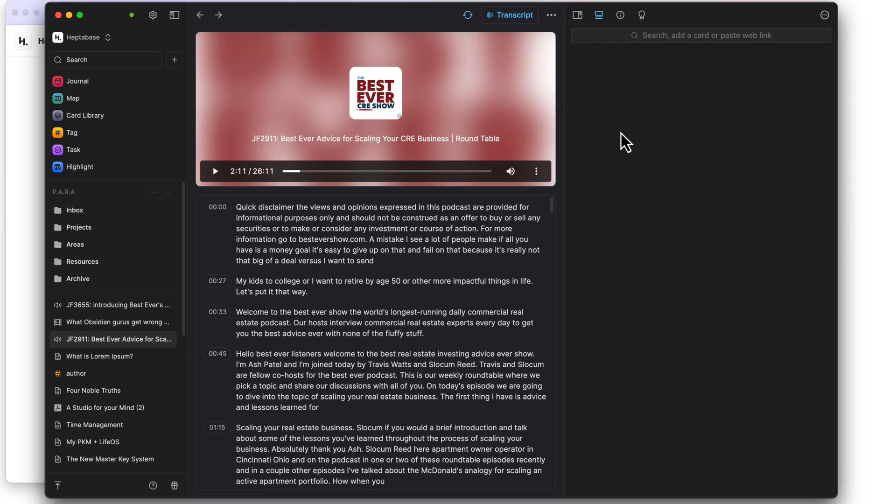
Step: Generate English AI insights from the JF2911 transcript in the side panel
{"action": "left_click", "coordinate": [642, 15]}
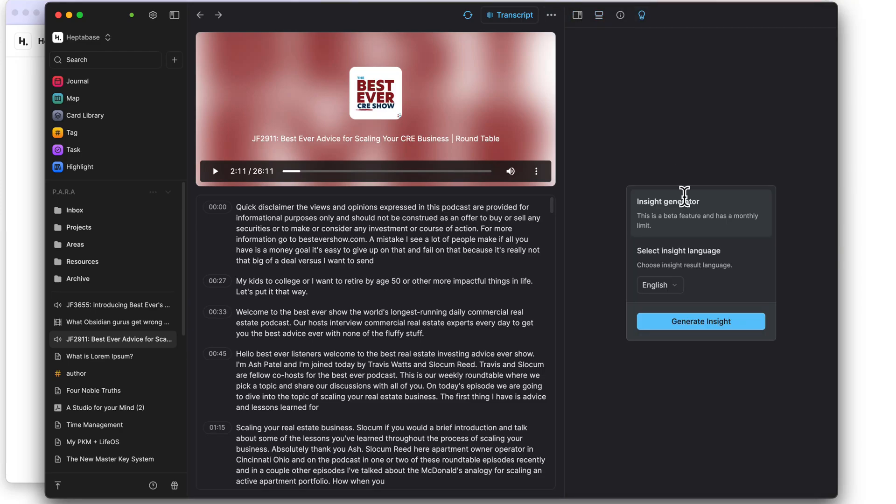
{"action": "mouse_move", "coordinate": [731, 347]}
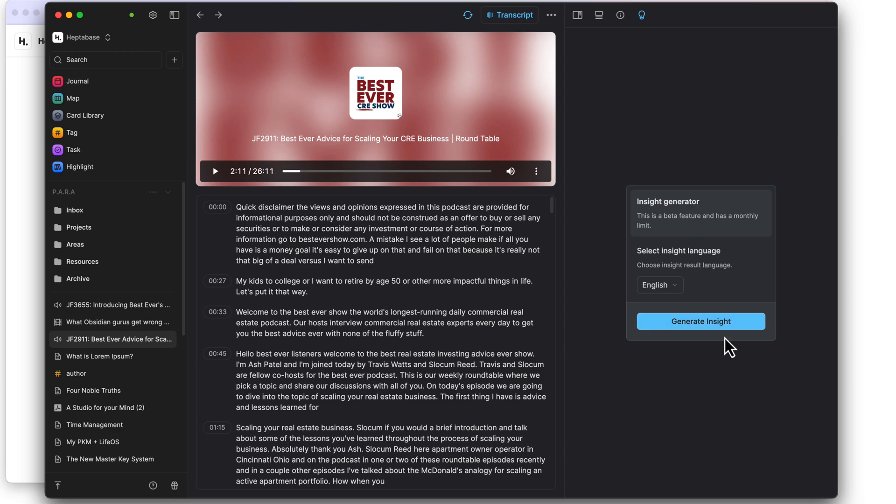
{"action": "left_click", "coordinate": [700, 322]}
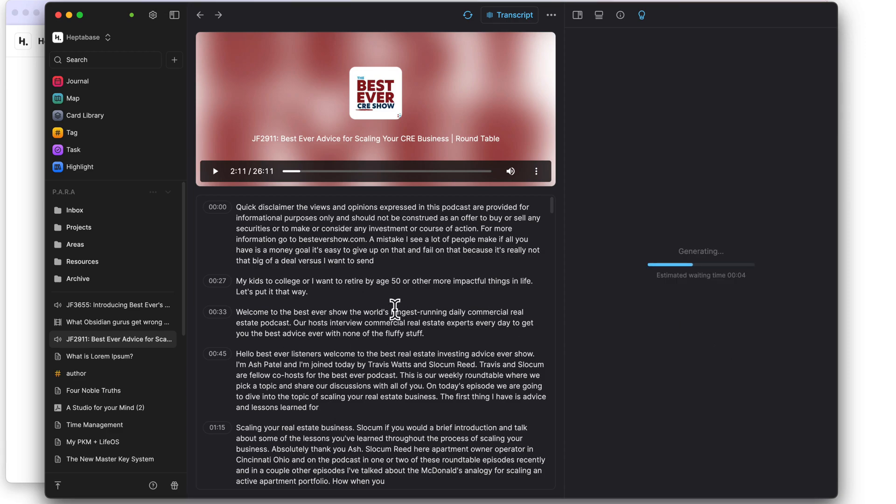
{"action": "mouse_move", "coordinate": [722, 339]}
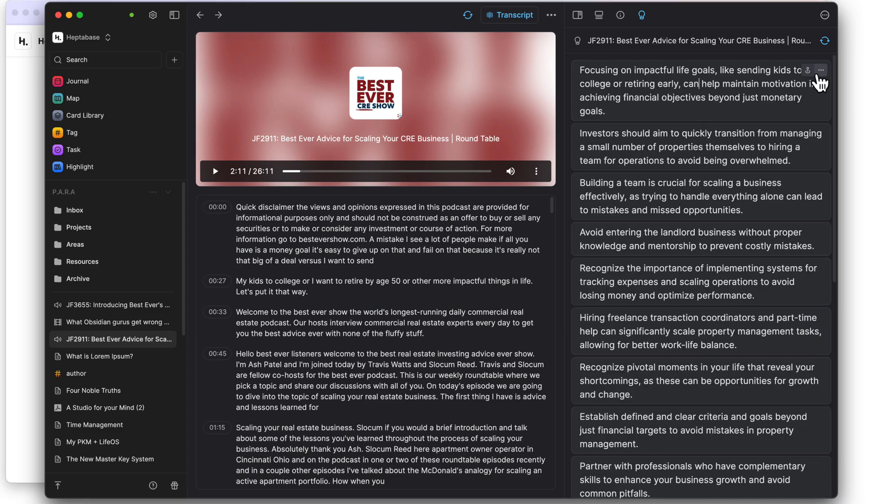
{"action": "mouse_move", "coordinate": [808, 70]}
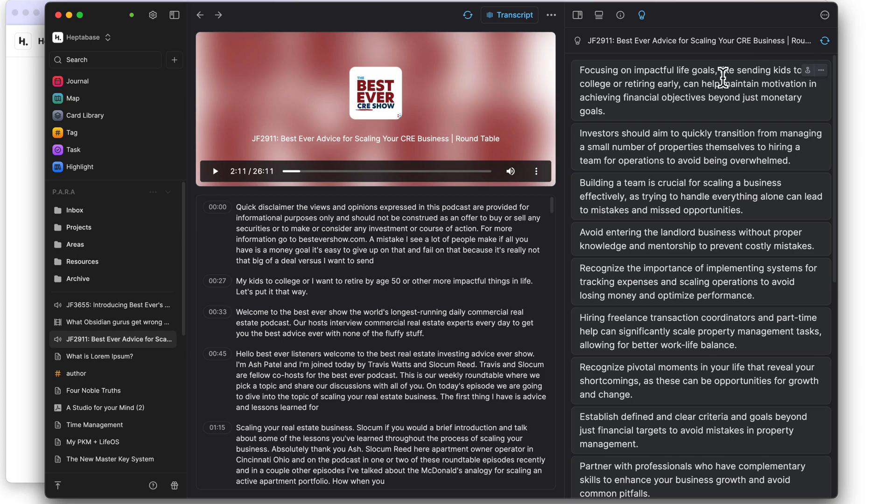
{"action": "left_click", "coordinate": [822, 69]}
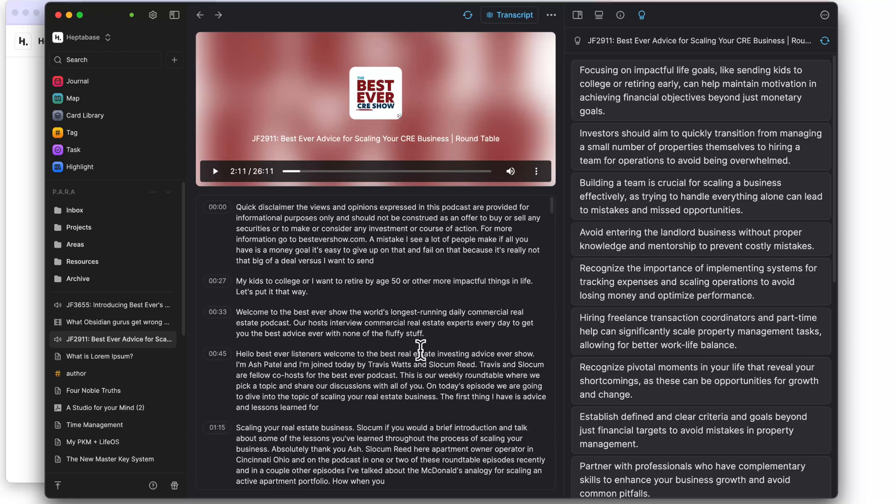
Step: Select the 00:45 transcript paragraph and scroll through the transcript
{"action": "left_click_drag", "start_coordinate": [239, 361], "coordinate": [321, 407]}
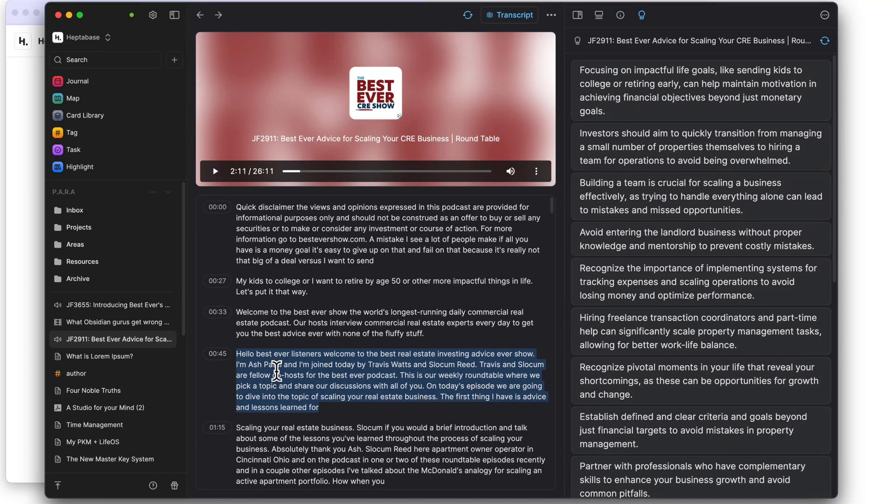
{"action": "scroll", "scroll_direction": "down", "scroll_amount": 3}
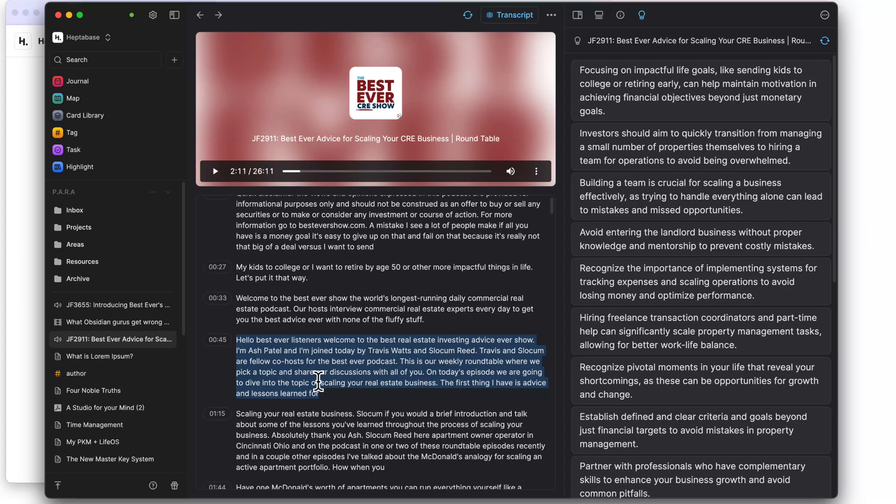
{"action": "scroll", "scroll_direction": "down", "scroll_amount": 3}
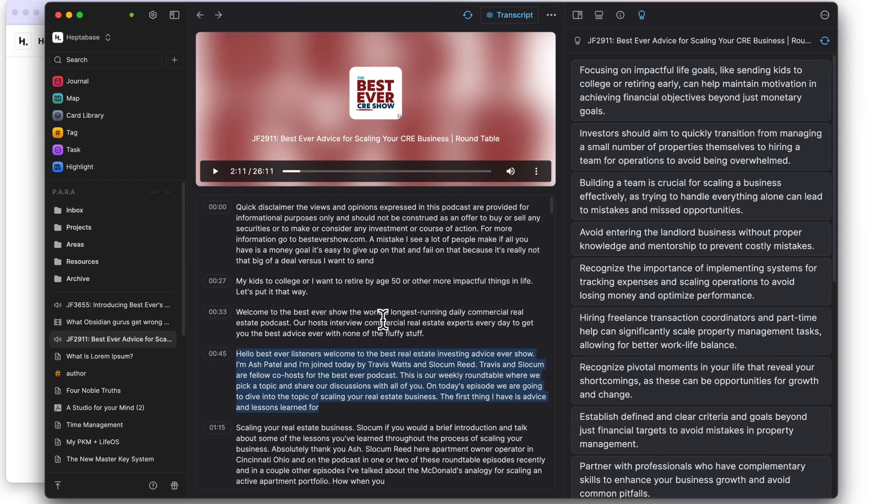
{"action": "scroll", "scroll_direction": "down", "scroll_amount": 3}
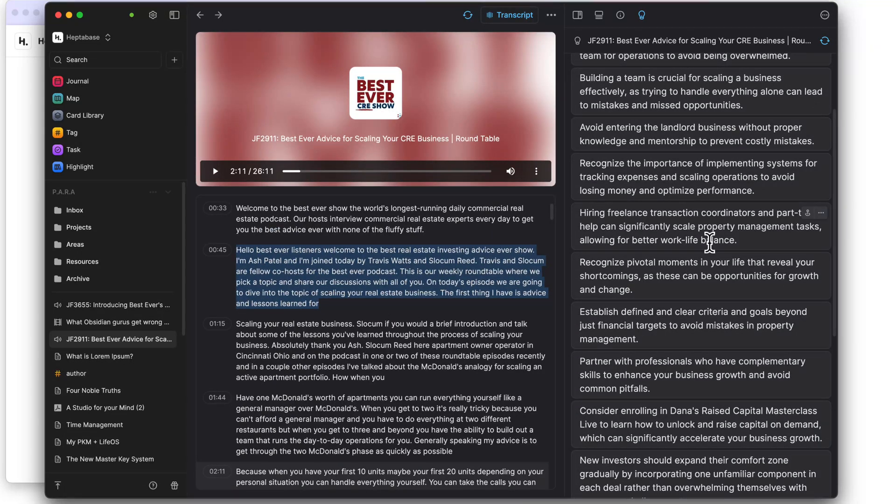
{"action": "scroll", "scroll_direction": "down", "scroll_amount": 3}
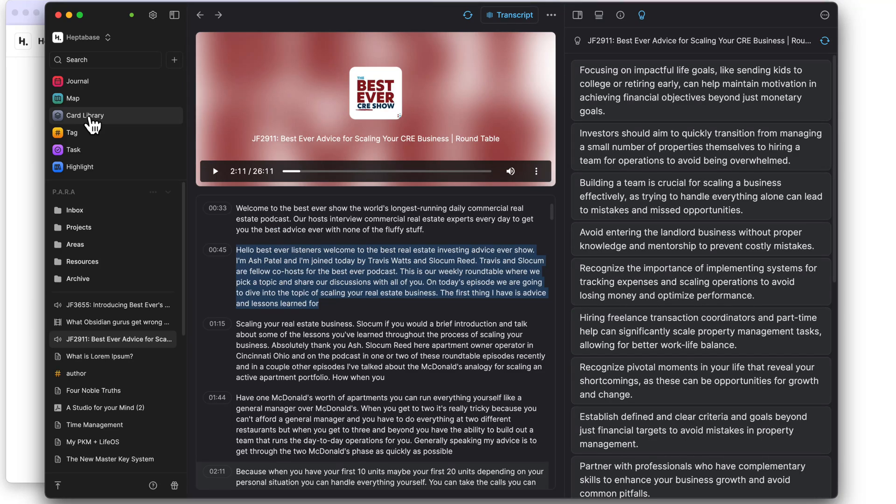
Step: Return to the Card Library and open the 'What Obsidian gurus get wrong about Zettelkasten' video card
{"action": "left_click", "coordinate": [85, 115]}
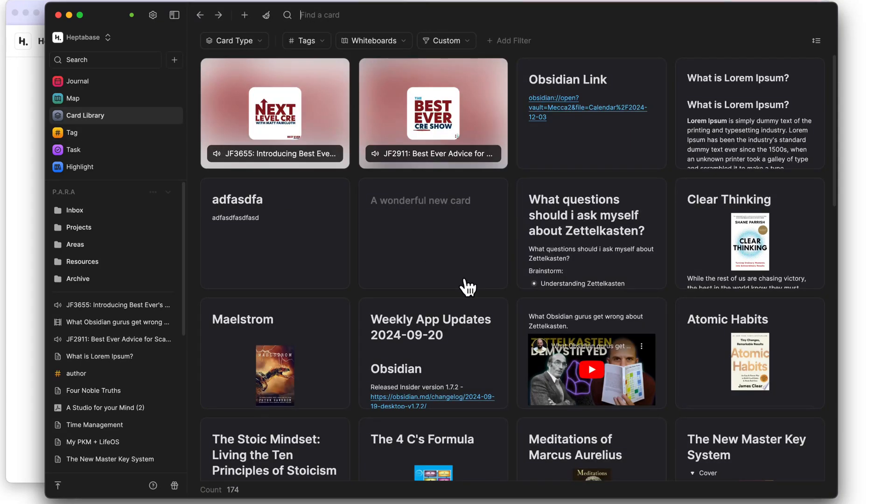
{"action": "mouse_move", "coordinate": [623, 358]}
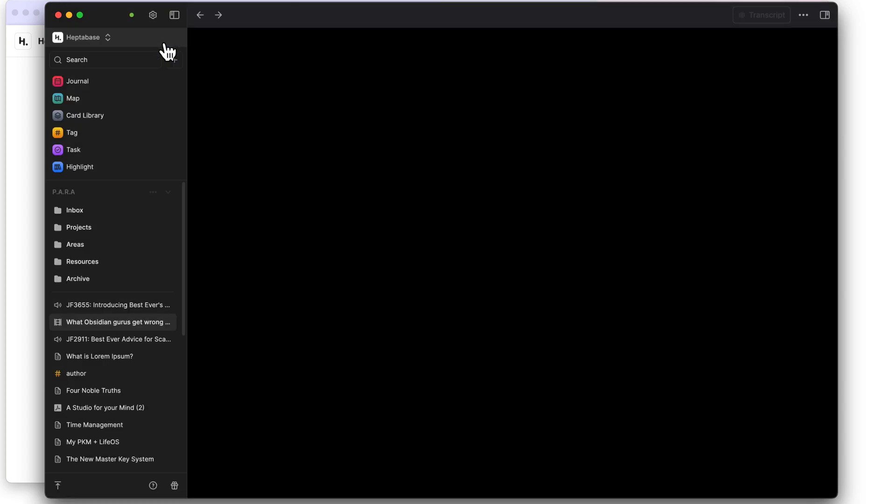
{"action": "left_click", "coordinate": [117, 322]}
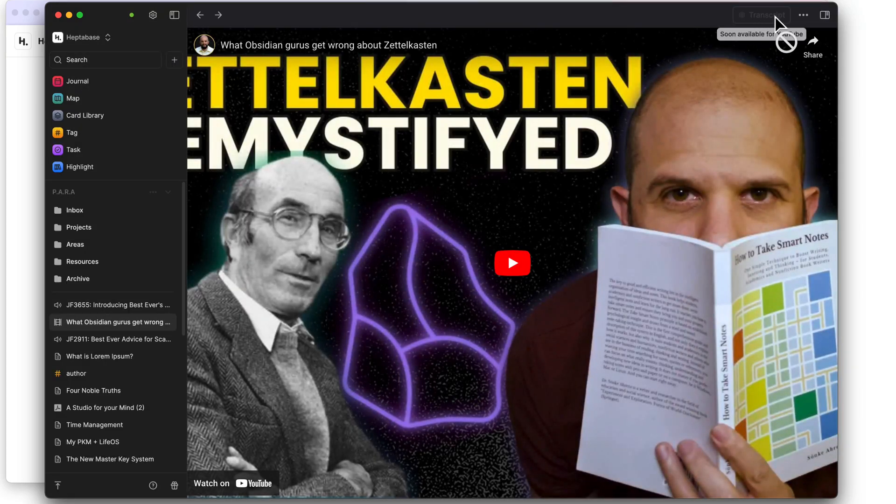
{"action": "mouse_move", "coordinate": [758, 23]}
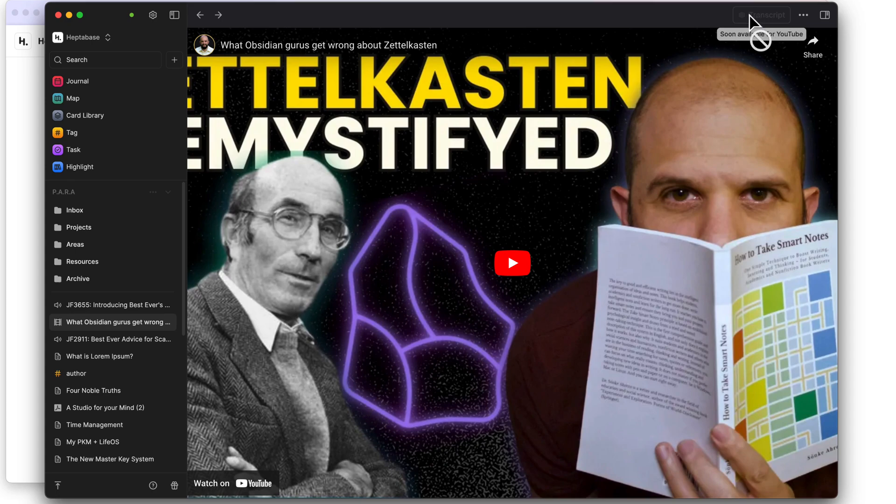
{"action": "mouse_move", "coordinate": [772, 25]}
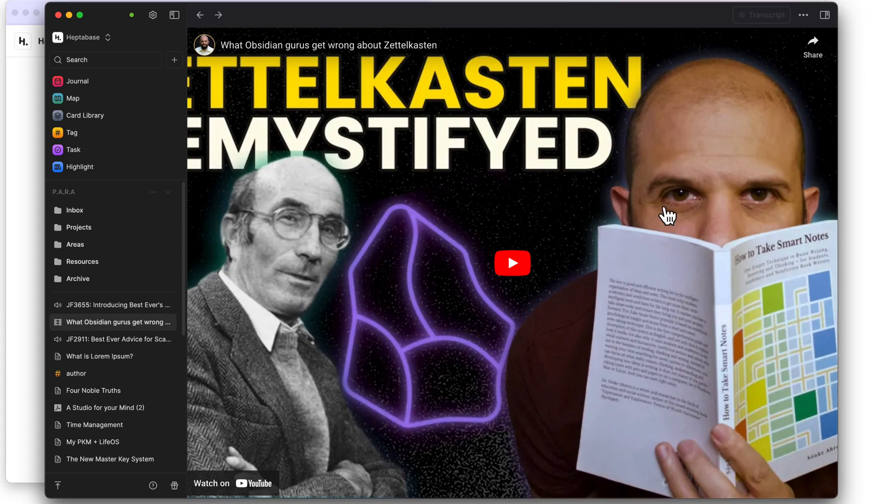
{"action": "mouse_move", "coordinate": [766, 47]}
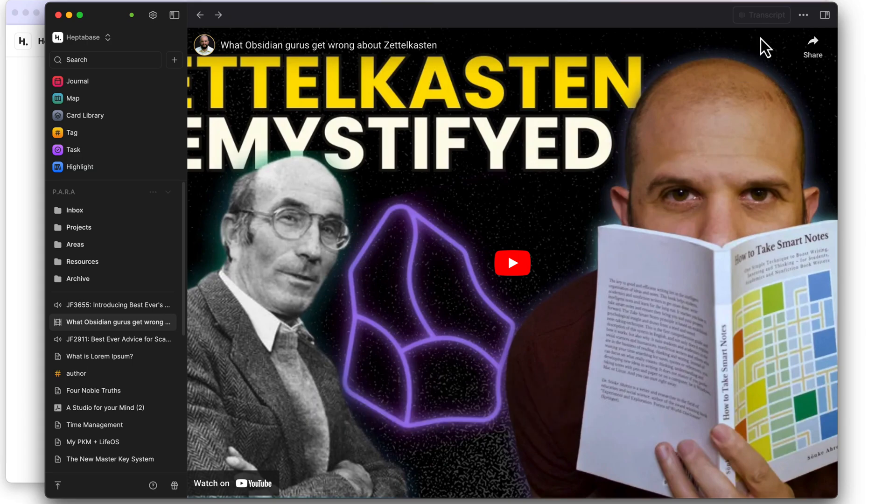
{"action": "mouse_move", "coordinate": [762, 15]}
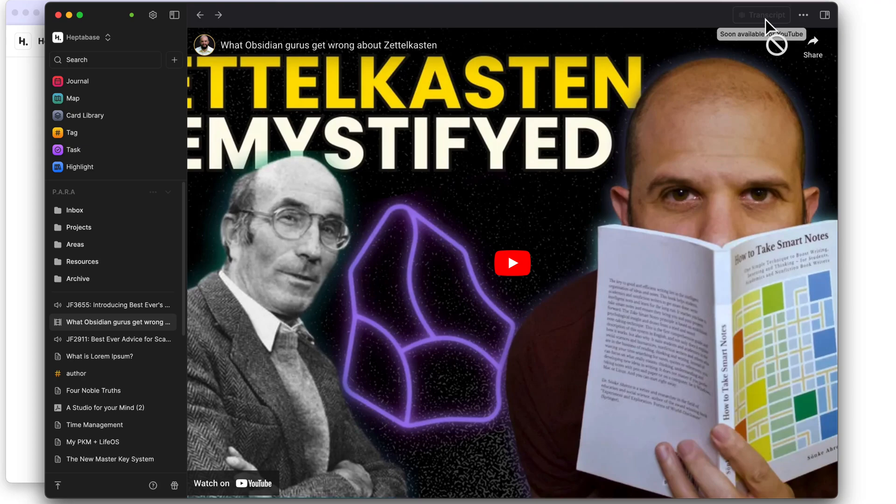
{"action": "mouse_move", "coordinate": [769, 26]}
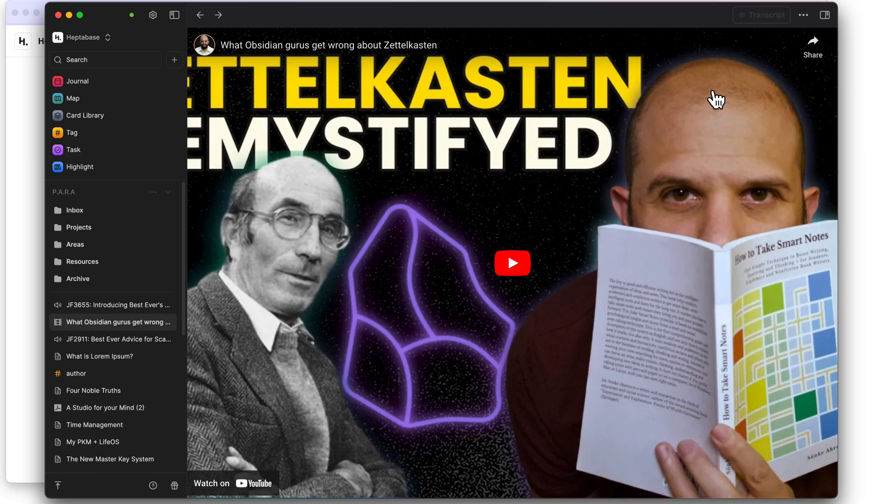
{"action": "mouse_move", "coordinate": [781, 26]}
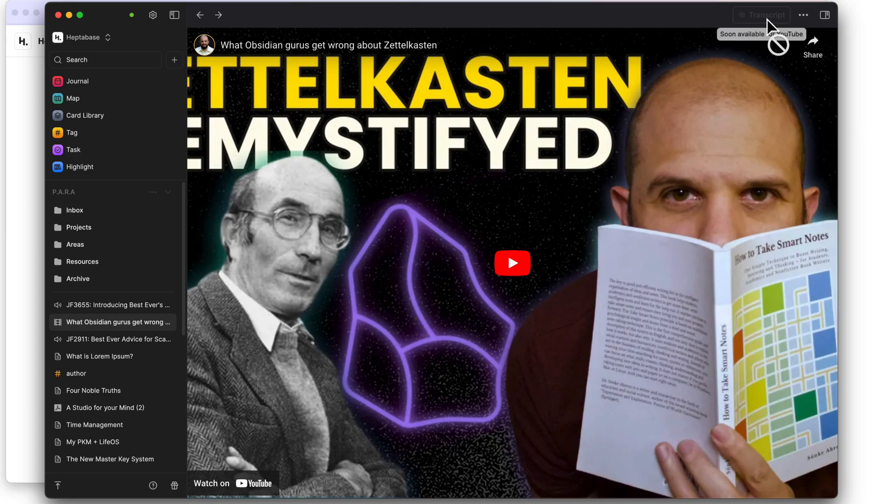
{"action": "mouse_move", "coordinate": [680, 92]}
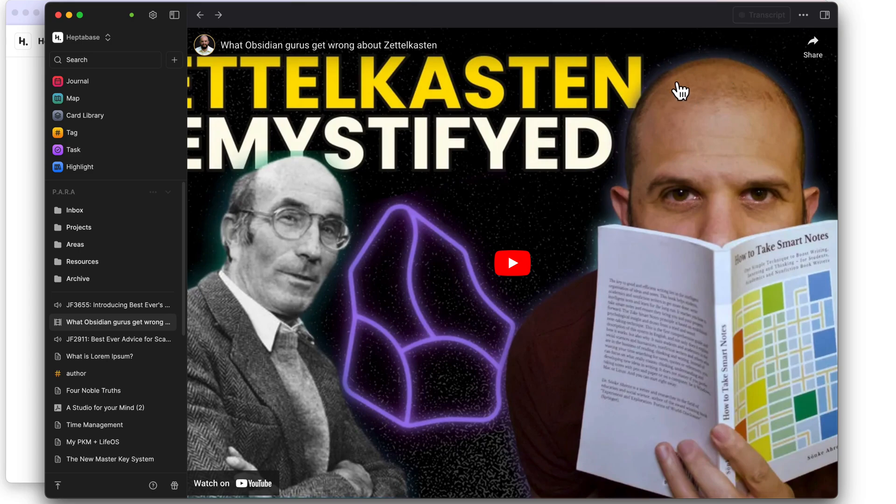
{"action": "mouse_move", "coordinate": [721, 30]}
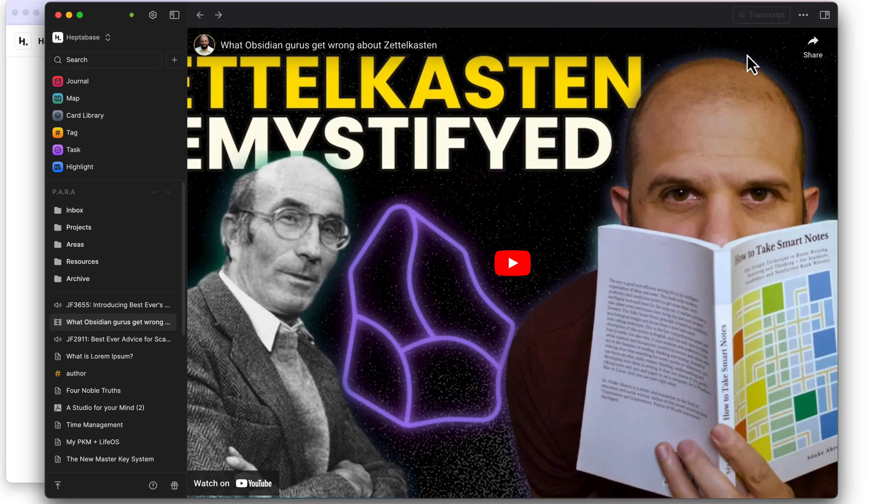
{"action": "mouse_move", "coordinate": [749, 80]}
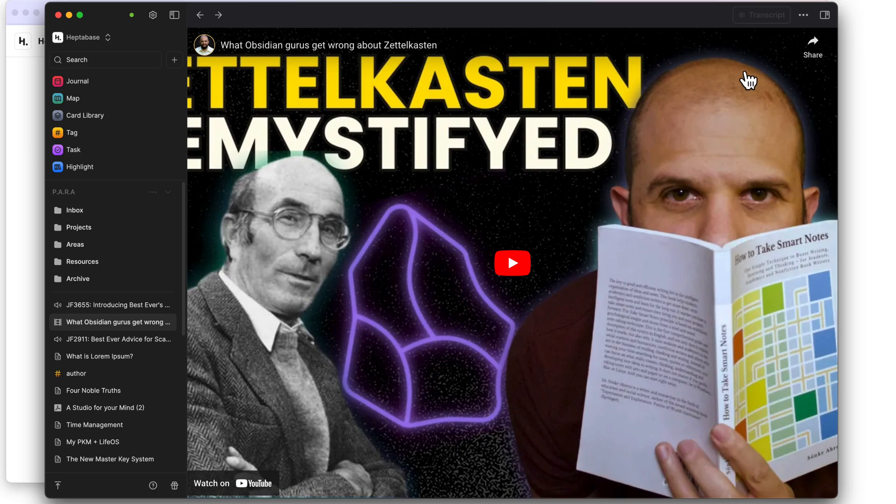
{"action": "mouse_move", "coordinate": [764, 37]}
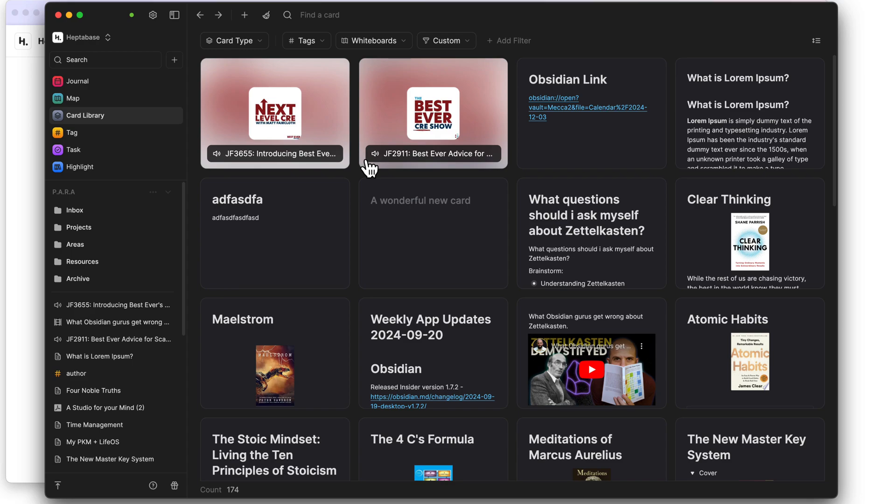
{"action": "mouse_move", "coordinate": [351, 179]}
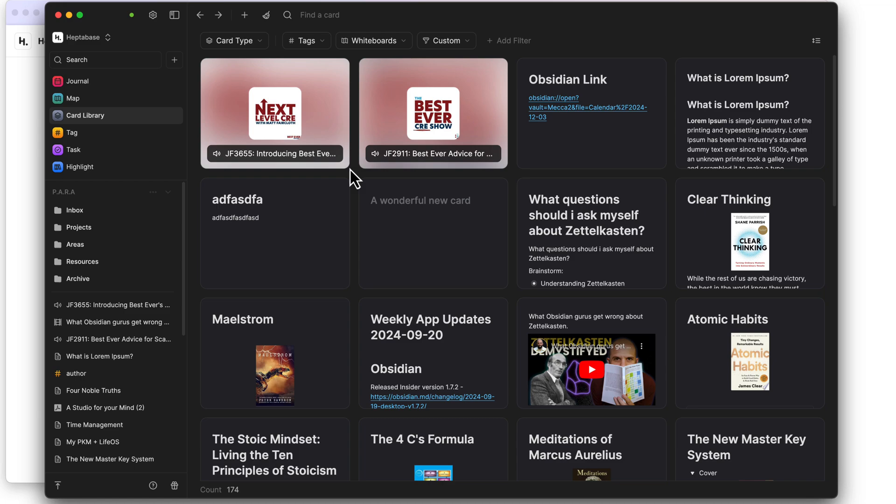
{"action": "mouse_move", "coordinate": [594, 57]}
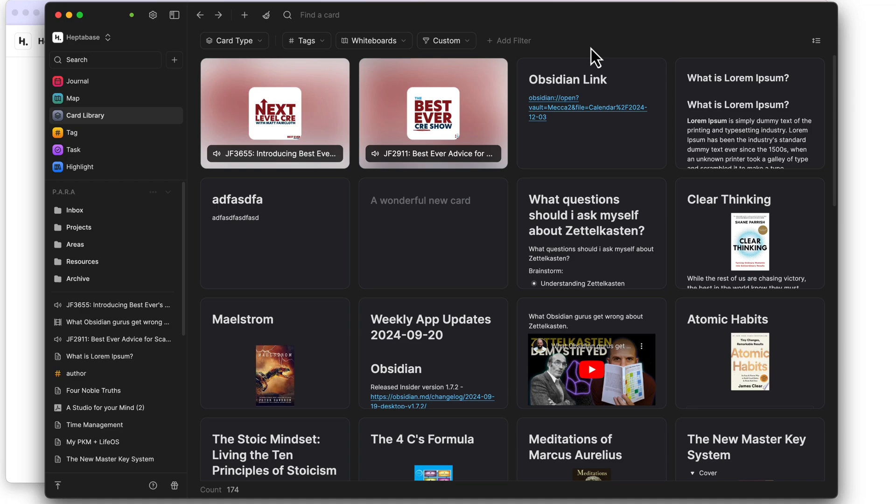
{"action": "mouse_move", "coordinate": [423, 153]}
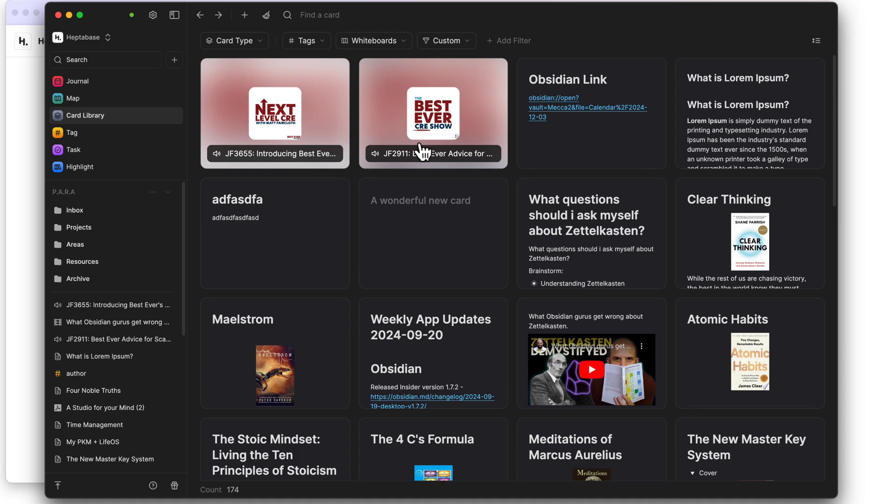
{"action": "mouse_move", "coordinate": [509, 142]}
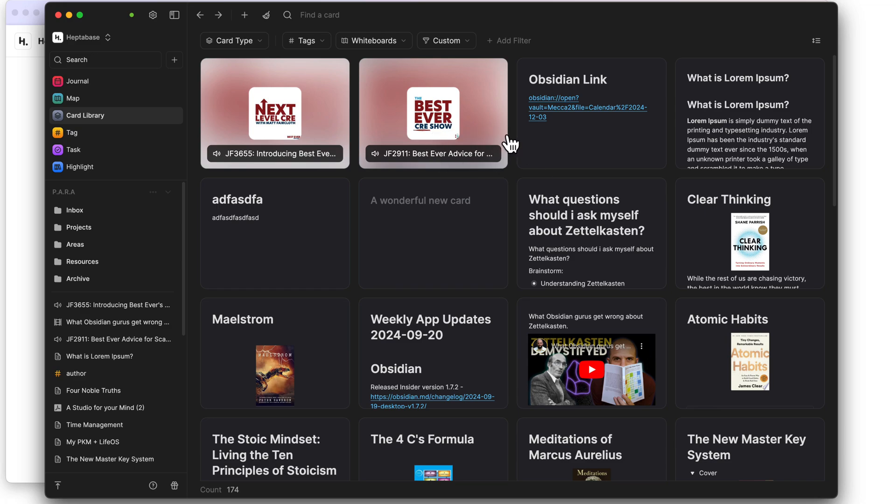
{"action": "mouse_move", "coordinate": [320, 113]}
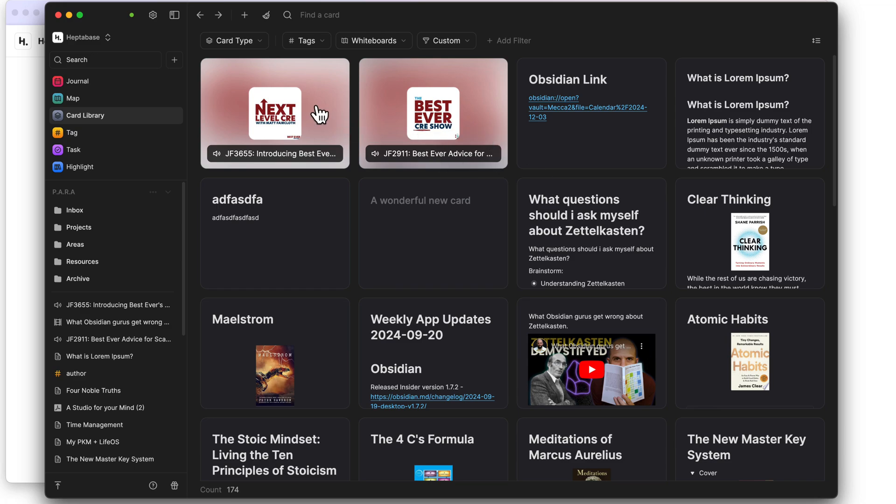
Step: Preview the JF3655 podcast card and expand it to full view while transcribing
{"action": "left_click", "coordinate": [275, 113]}
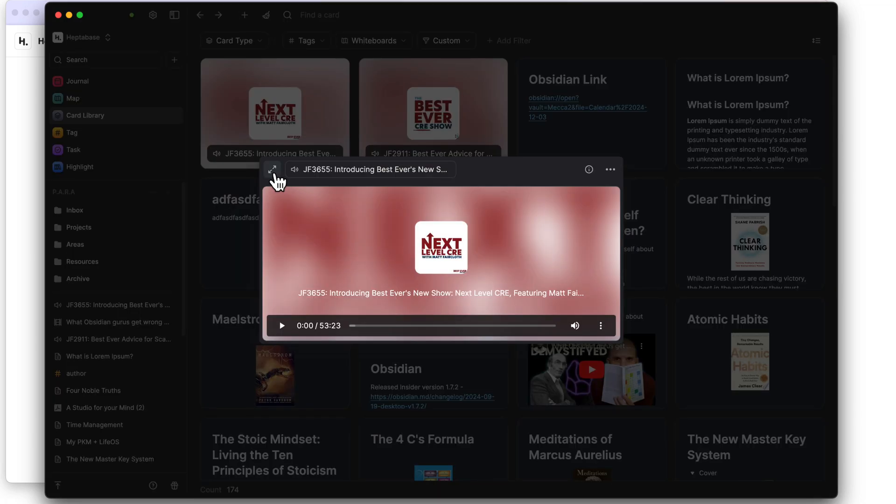
{"action": "left_click", "coordinate": [272, 169]}
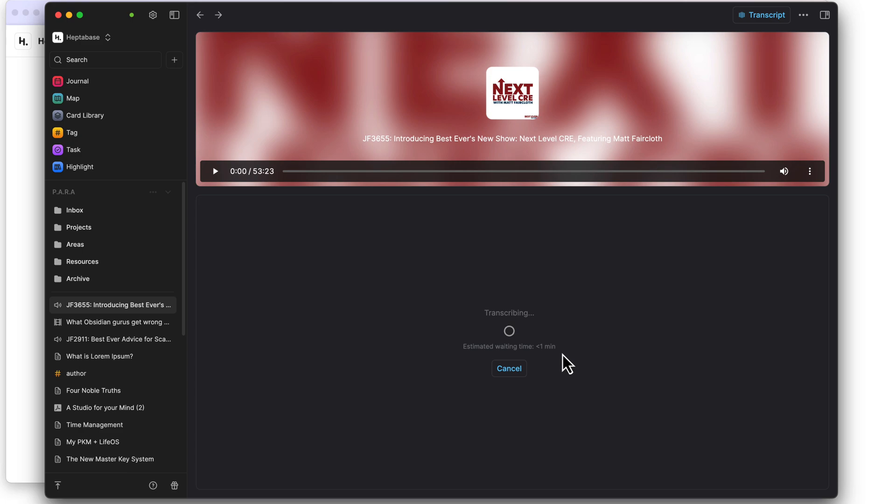
{"action": "mouse_move", "coordinate": [579, 369]}
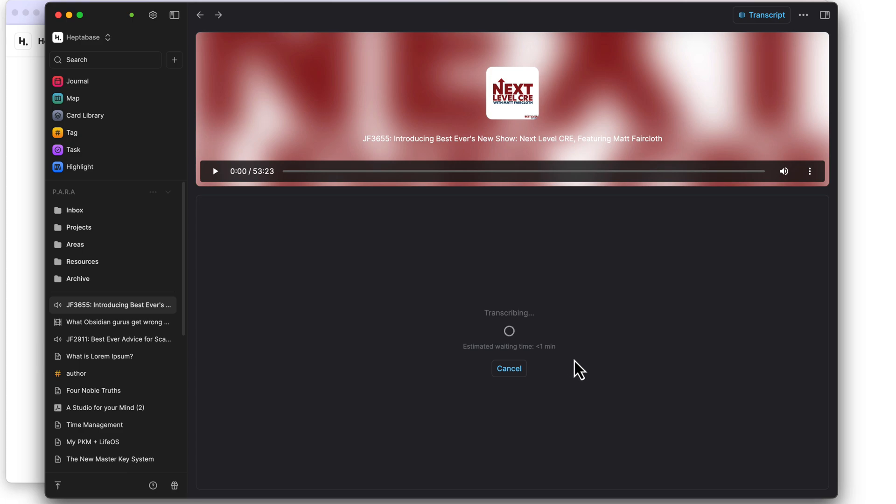
{"action": "mouse_move", "coordinate": [546, 301]}
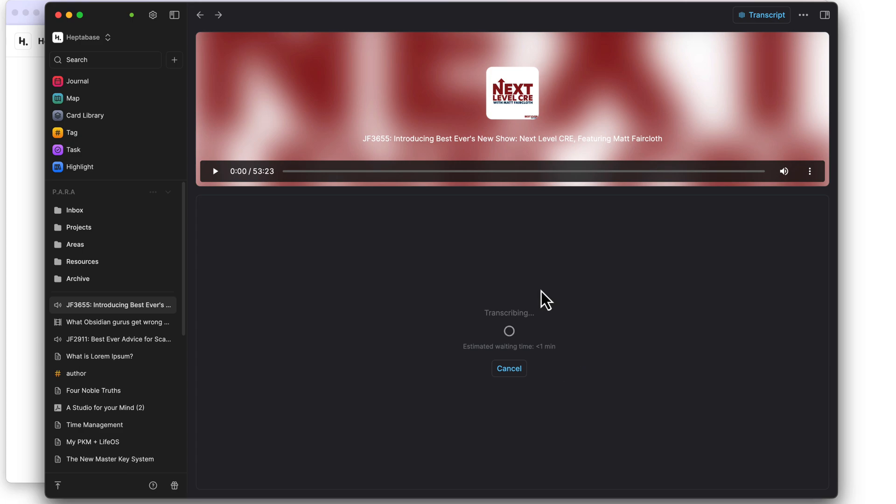
{"action": "mouse_move", "coordinate": [535, 349]}
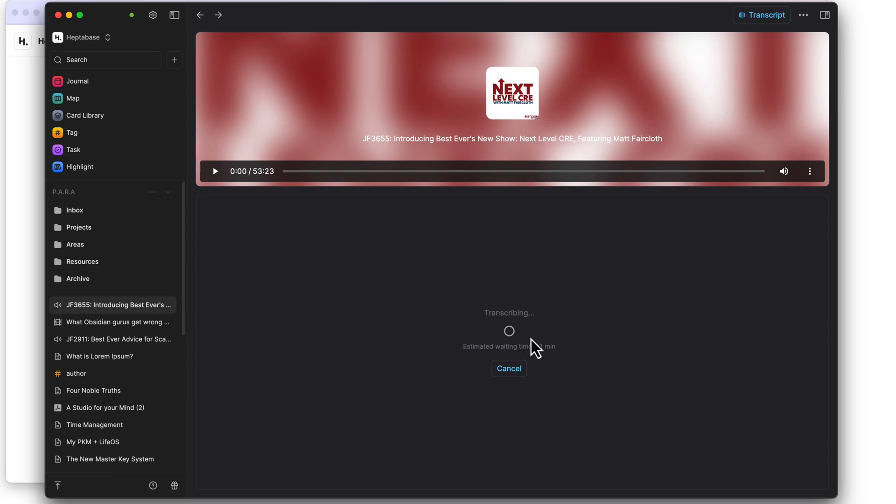
{"action": "mouse_move", "coordinate": [519, 351]}
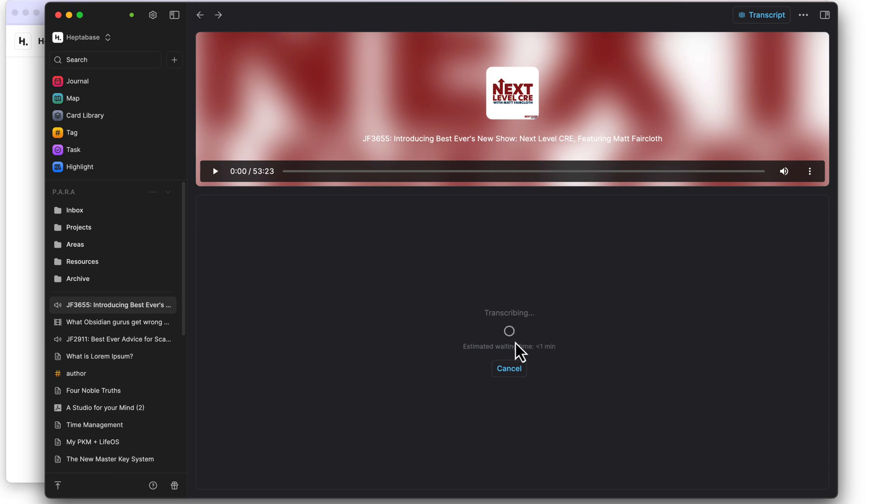
{"action": "mouse_move", "coordinate": [494, 343]}
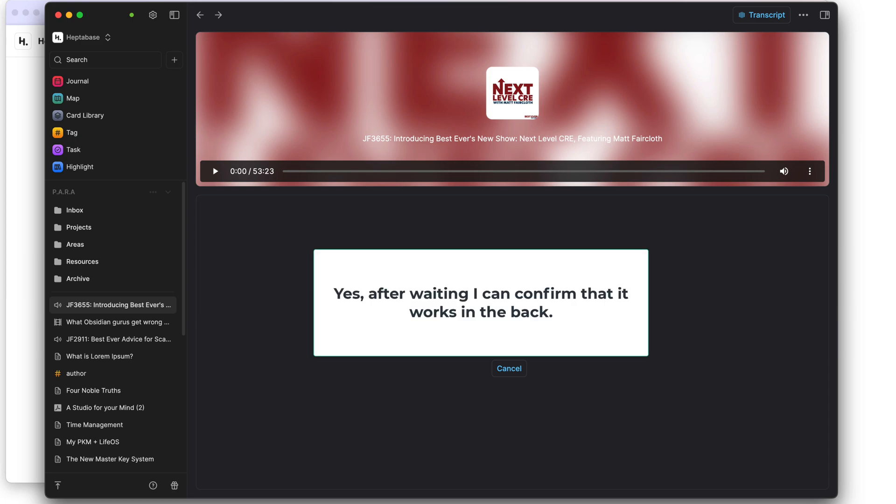
{"action": "mouse_move", "coordinate": [279, 34]}
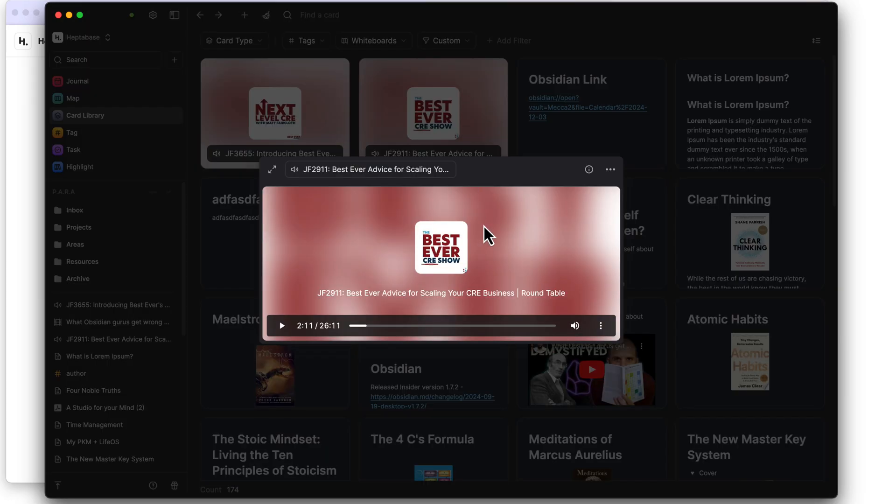
{"action": "left_click", "coordinate": [272, 169]}
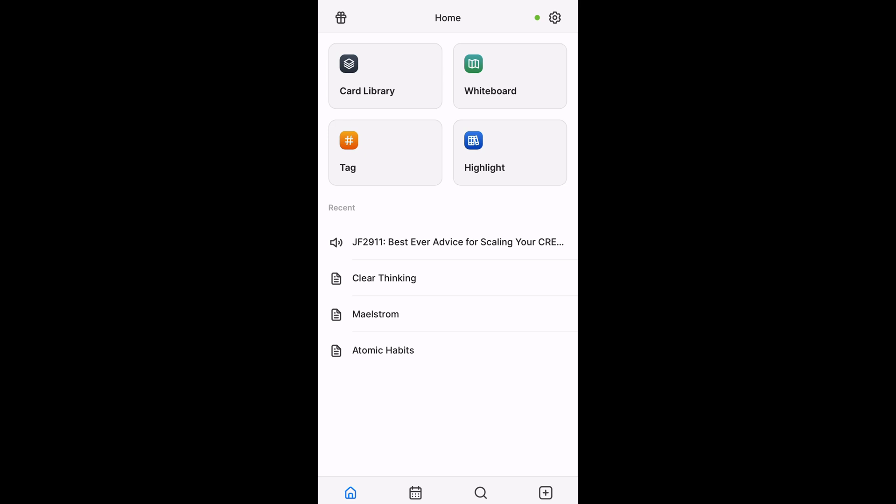
Step: Open the recent JF2911 podcast card, then return and show the Card Library list
{"action": "left_click", "coordinate": [458, 242]}
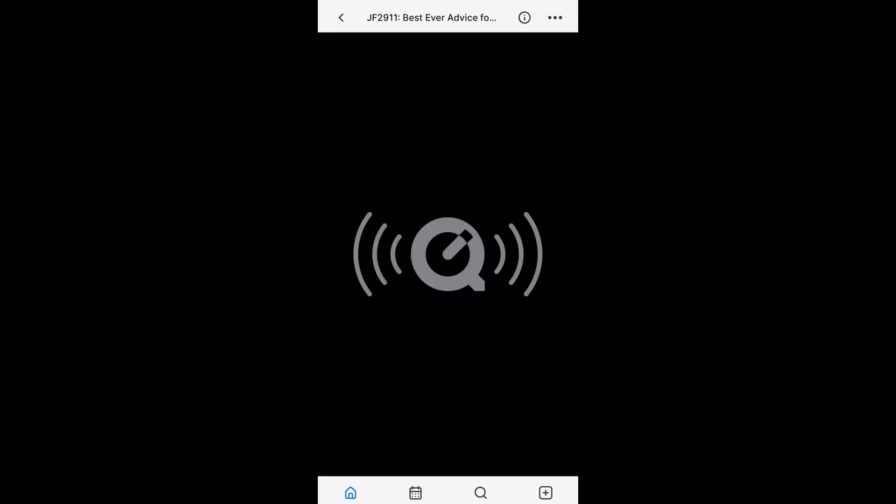
{"action": "left_click", "coordinate": [566, 465]}
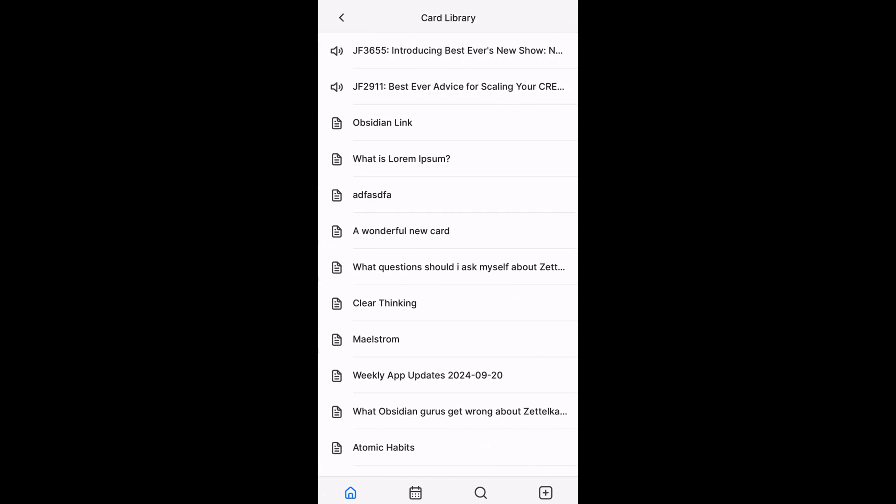
Step: Open the JF2911 podcast card and view its info sheet from the ••• menu
{"action": "left_click", "coordinate": [448, 87]}
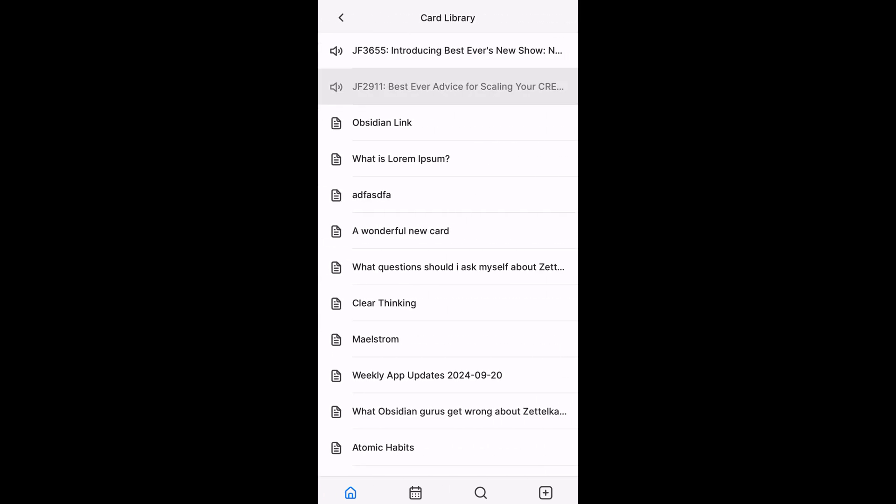
{"action": "left_click", "coordinate": [448, 87]}
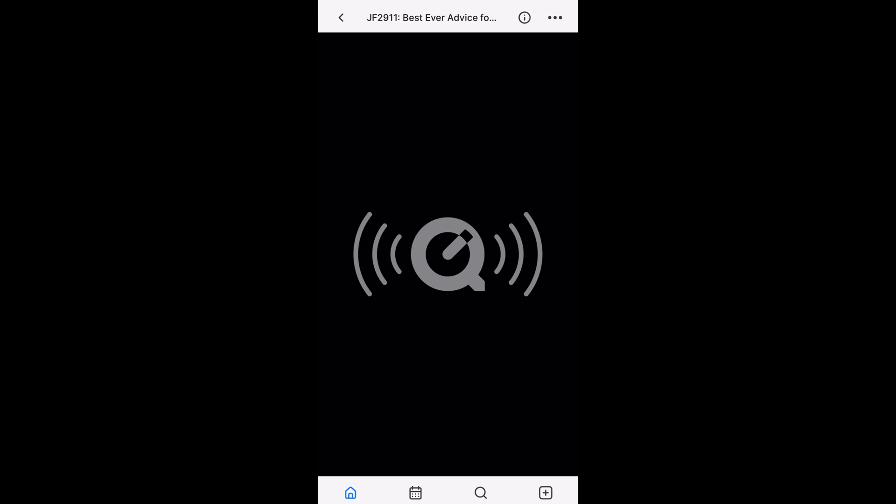
{"action": "left_click", "coordinate": [554, 17]}
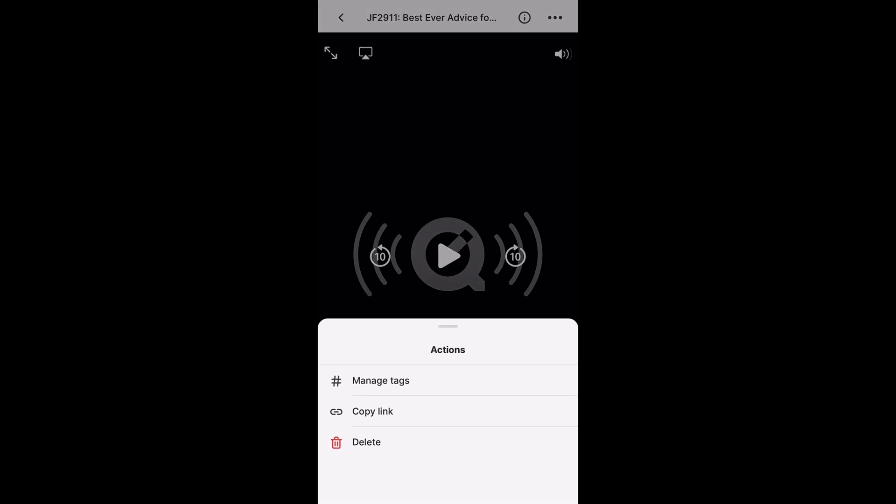
{"action": "left_click", "coordinate": [524, 18]}
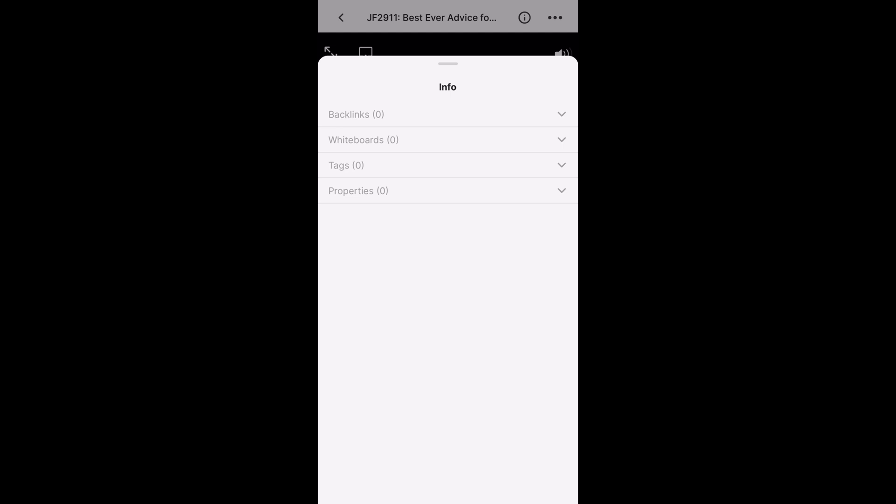